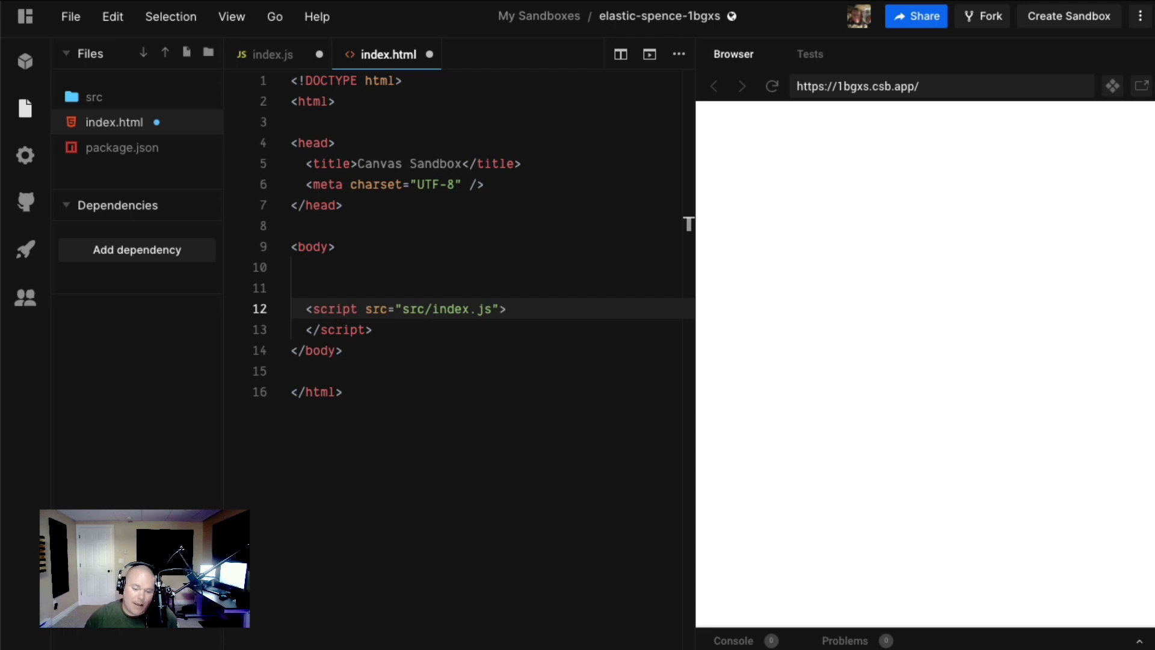
pyautogui.moveTo(860, 641)
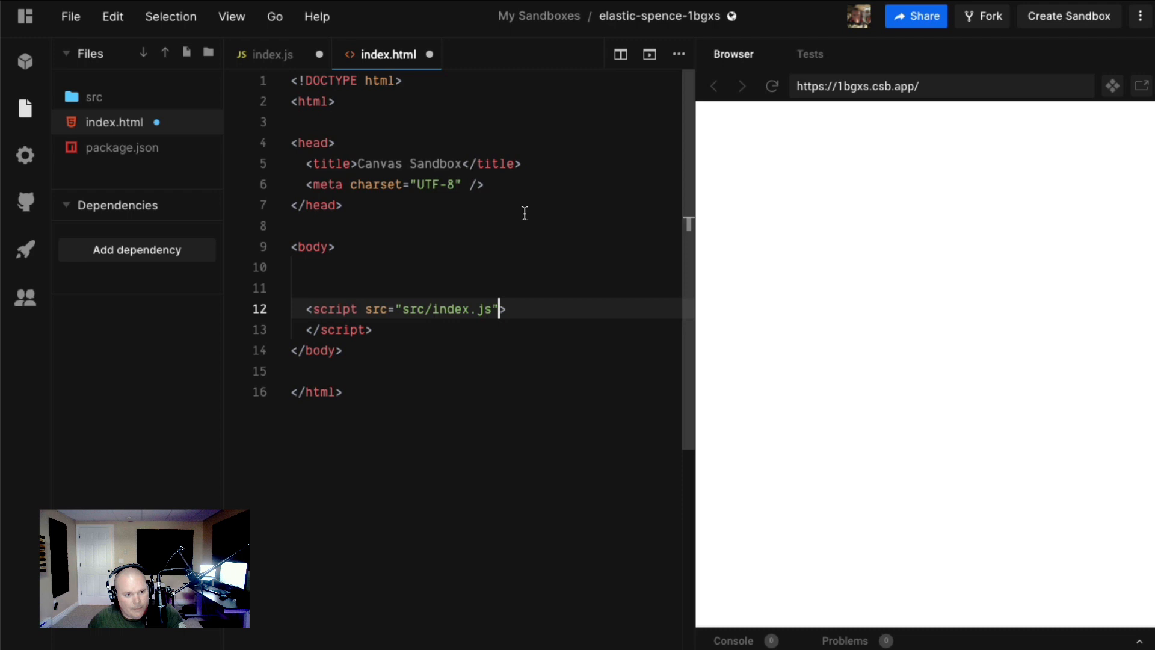
# - Write <canvas id="myCanvas" width=400 height="400"></canvas> into the body of index.html
pyautogui.click(526, 267)
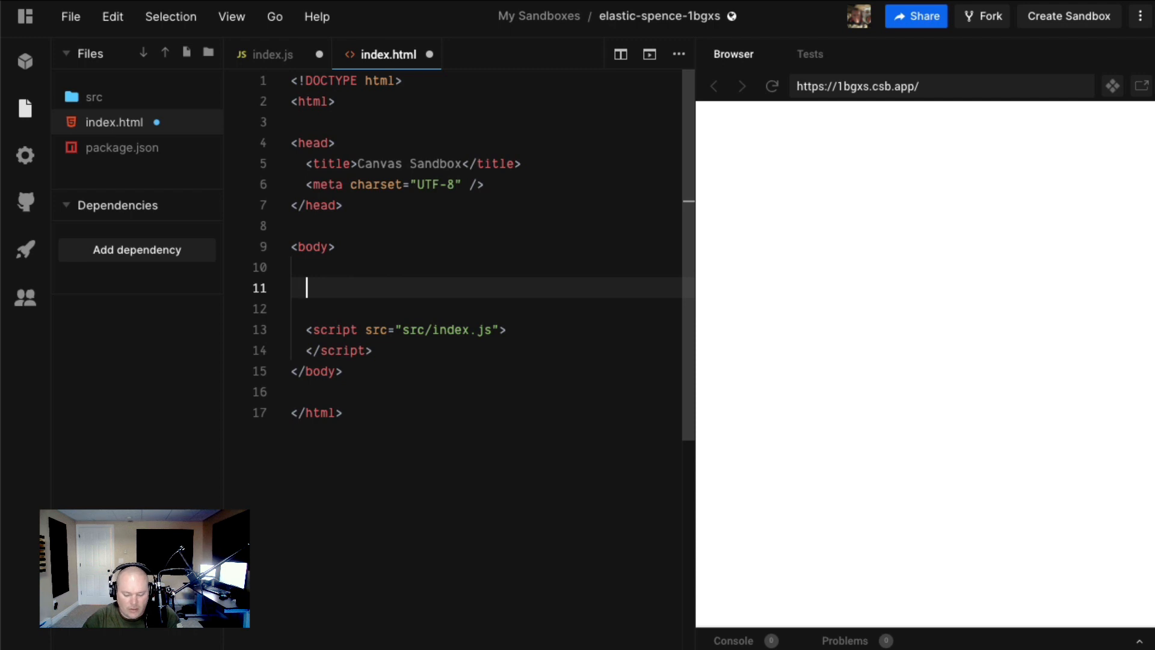
pyautogui.write('<canvas')
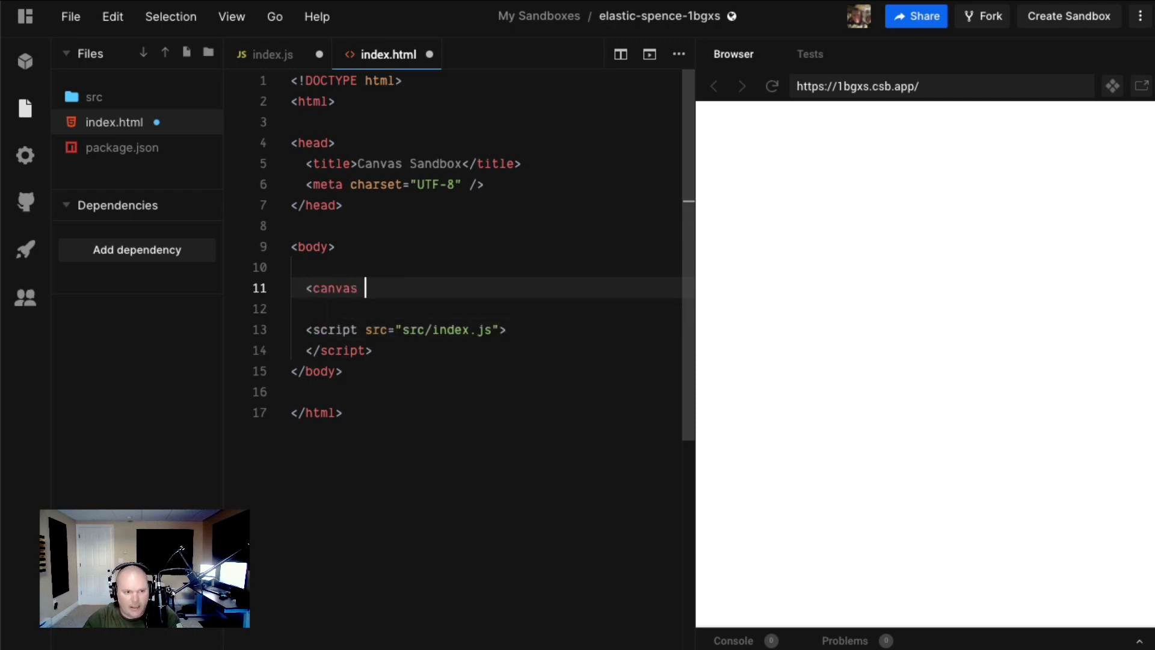
pyautogui.write('id="myCa')
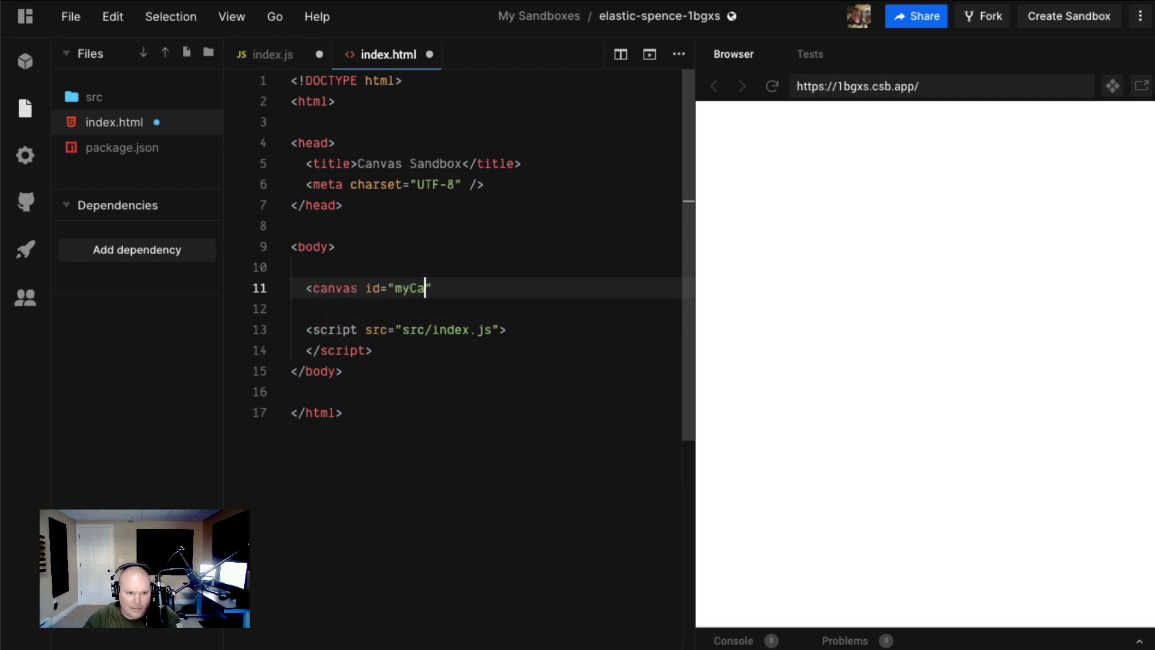
pyautogui.write('nvas')
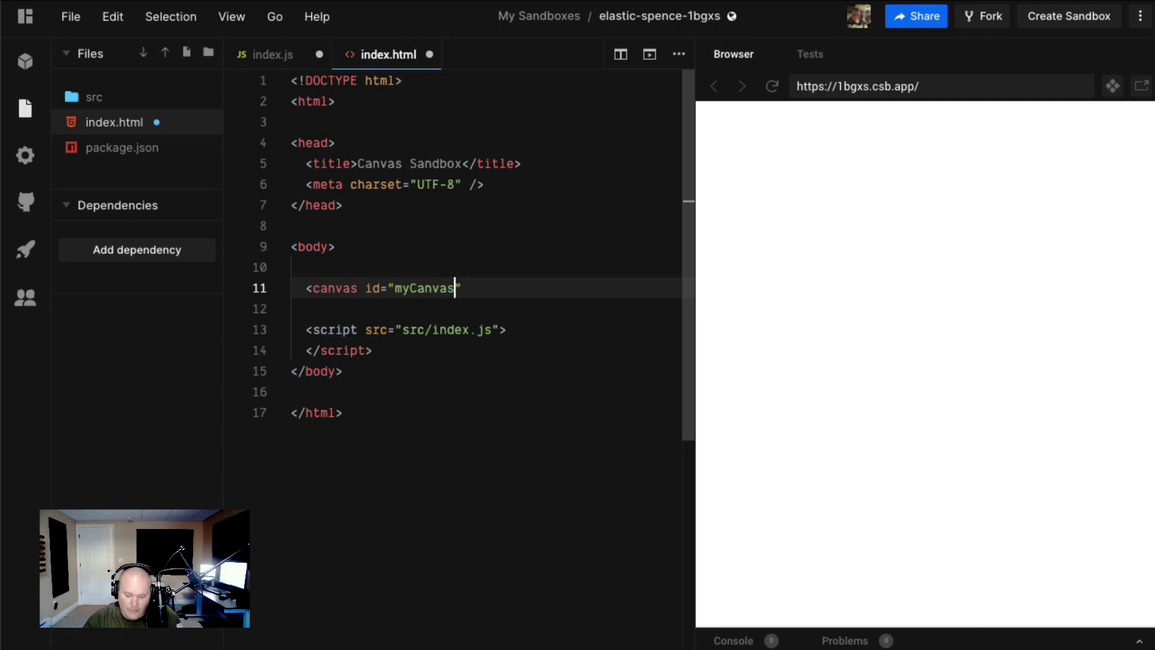
pyautogui.write('>')
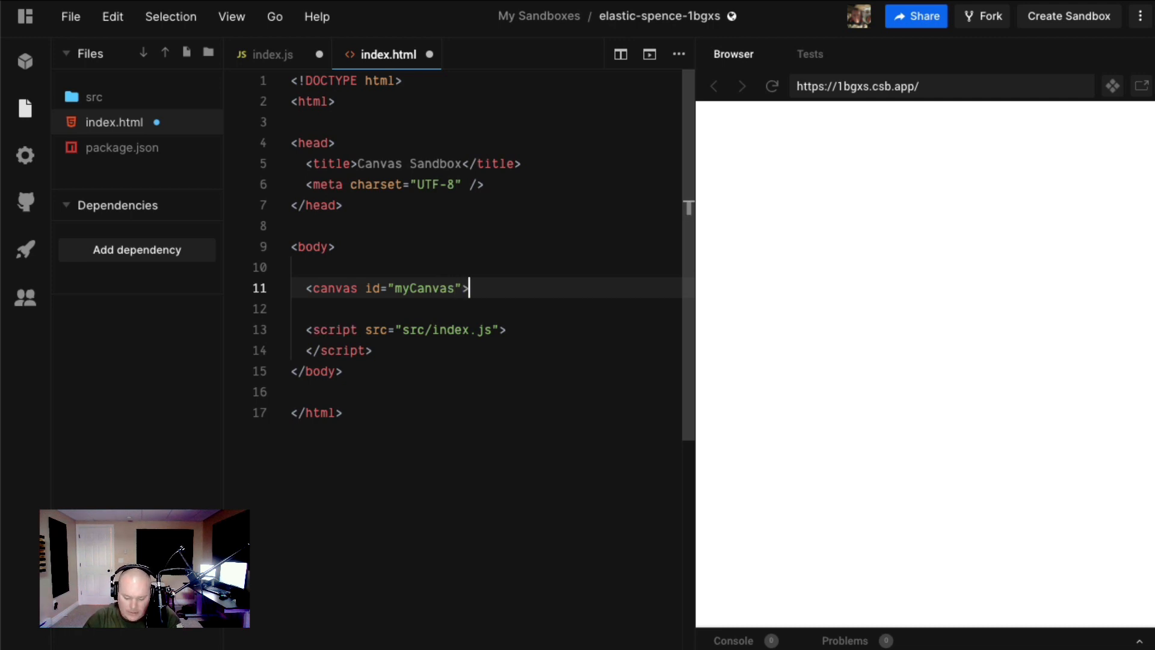
pyautogui.write('</canv>')
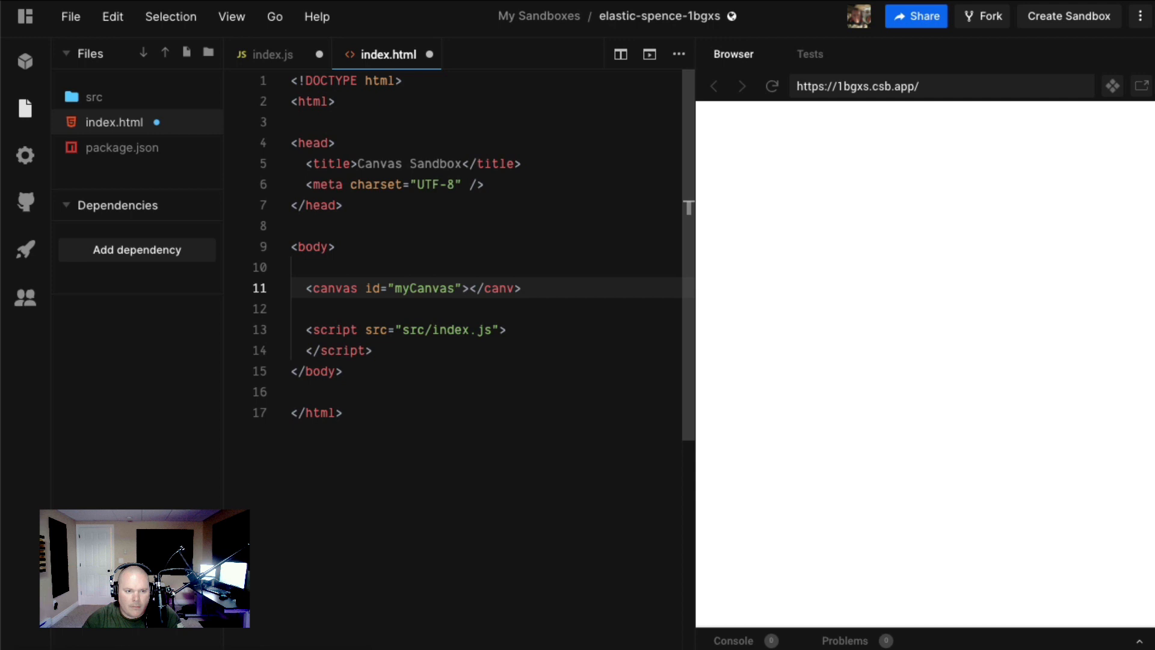
pyautogui.write('as')
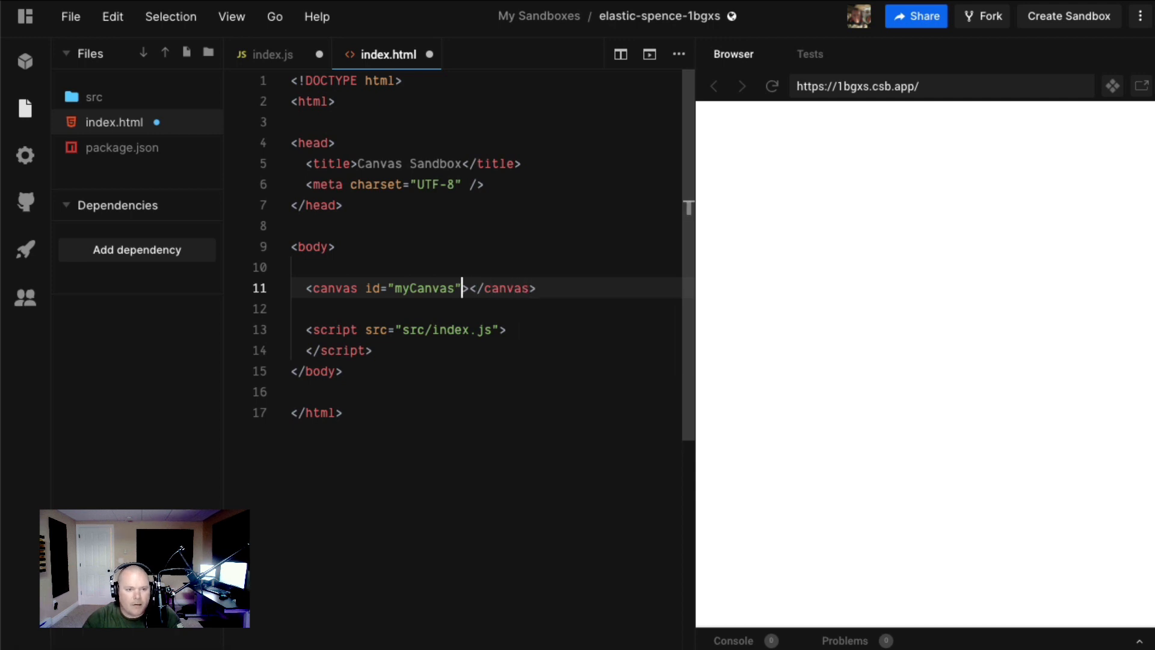
pyautogui.write('width=')
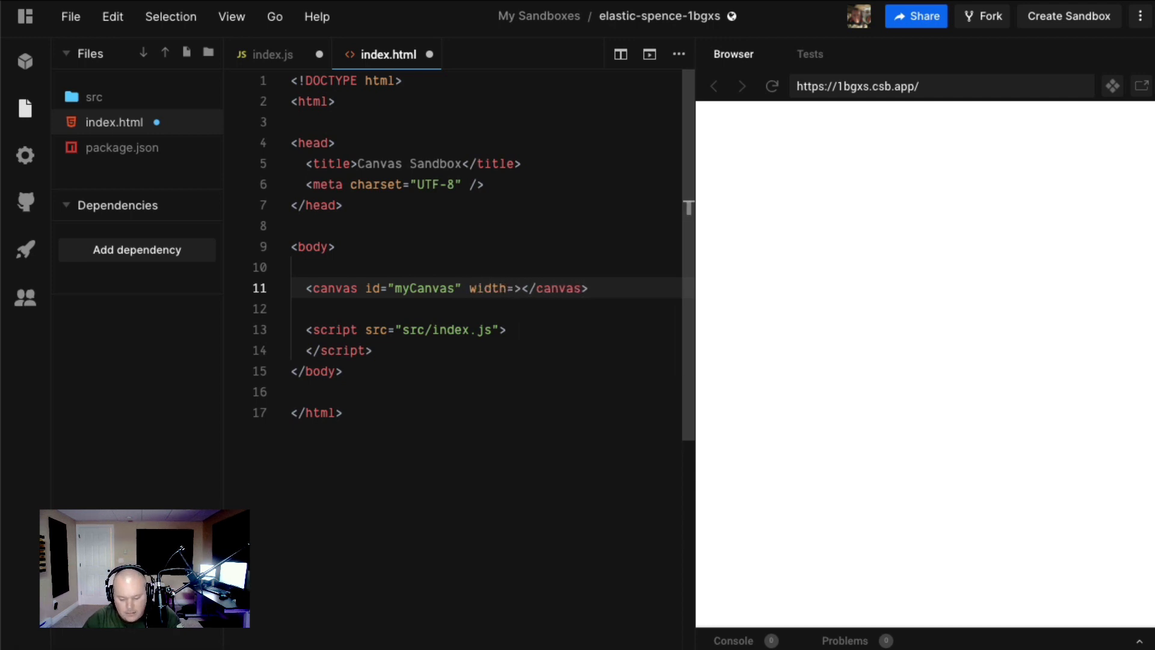
pyautogui.write('400')
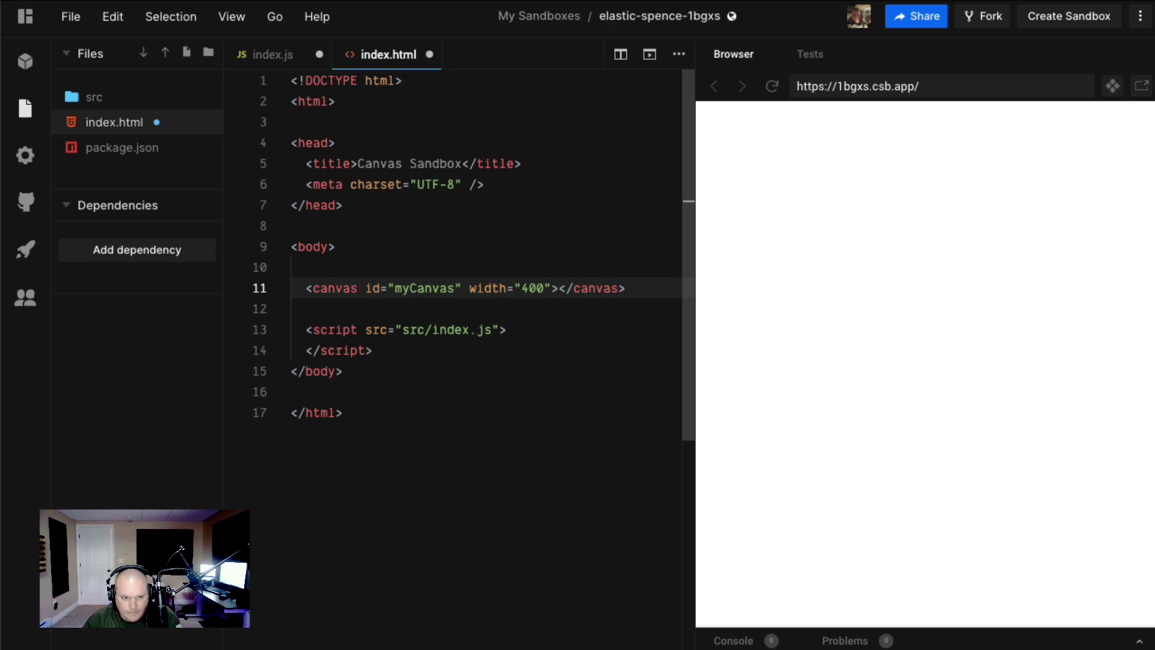
pyautogui.write('height=')
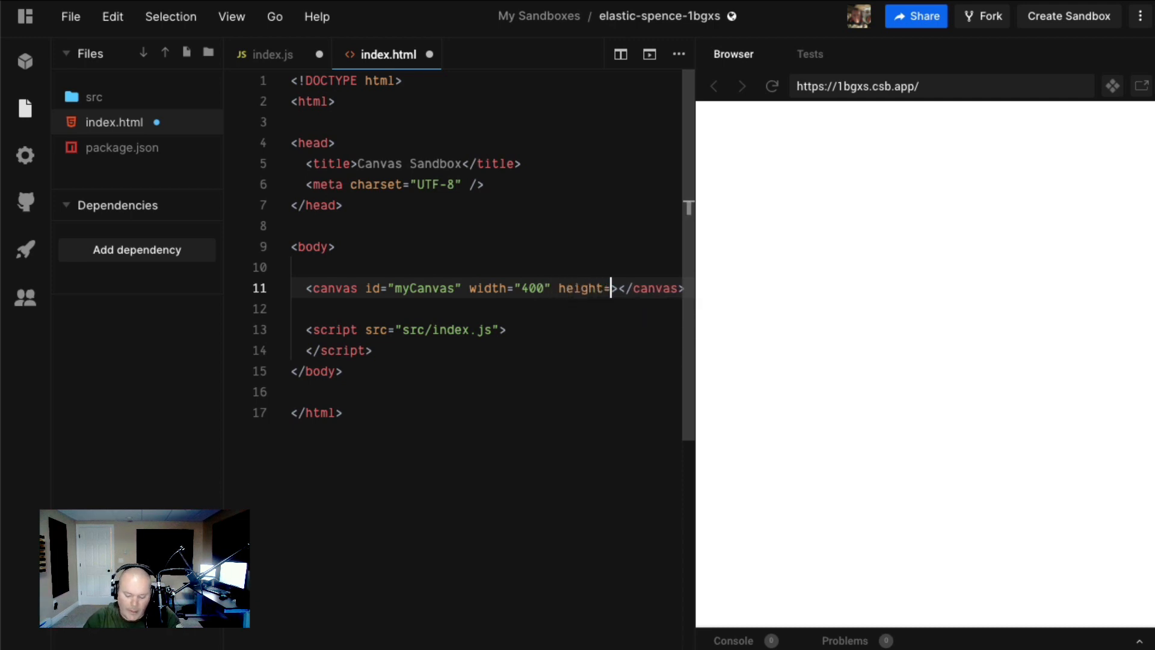
pyautogui.write('"400"')
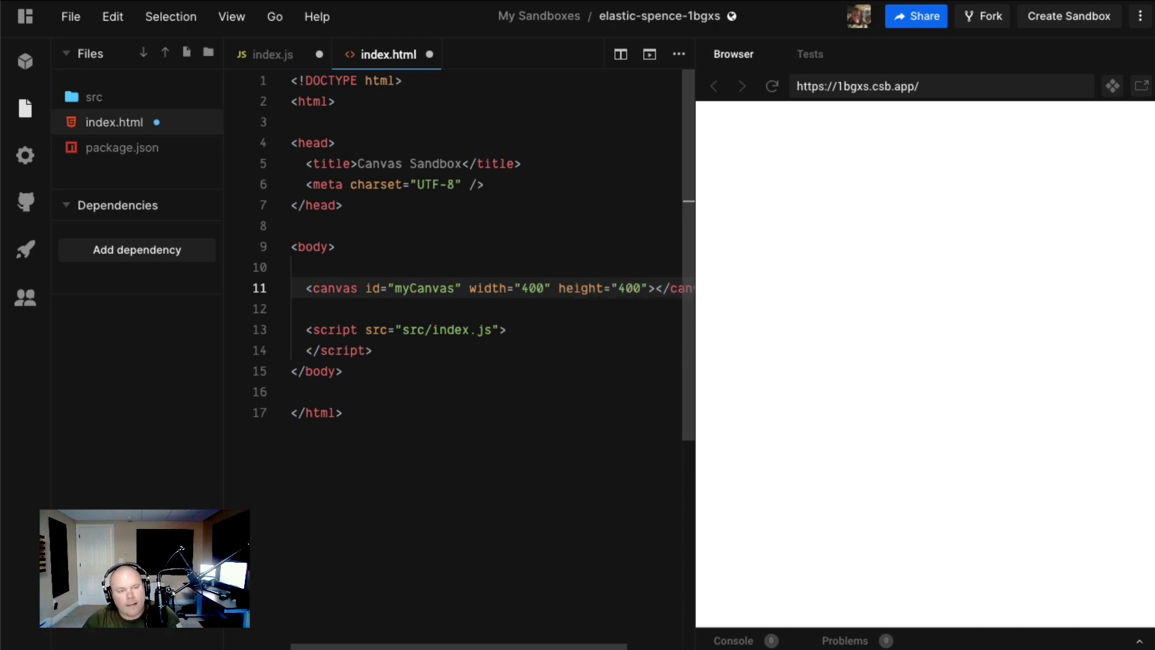
# - Switch to the empty index.js file and hide the project file list
pyautogui.click(272, 54)
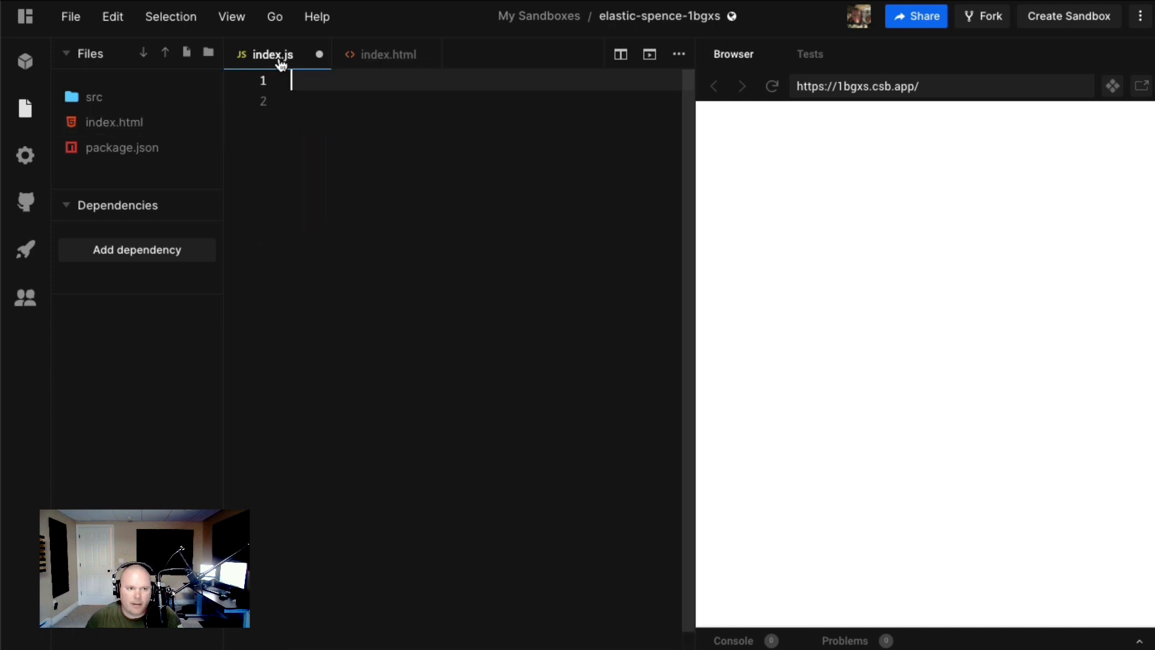
pyautogui.moveTo(217, 198)
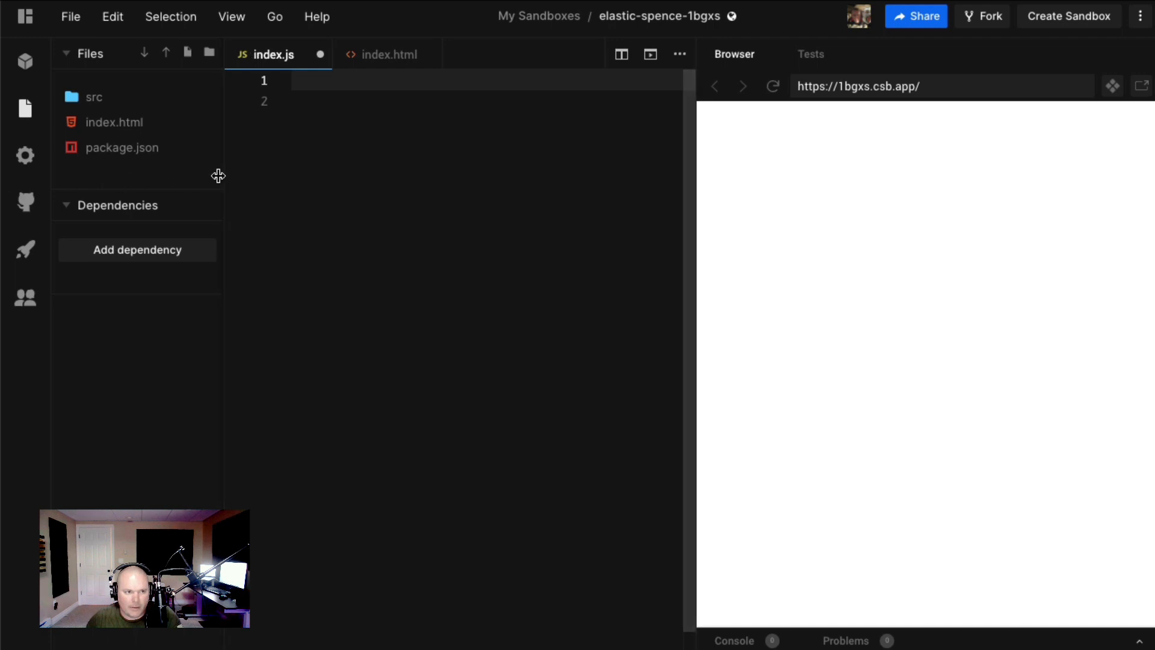
pyautogui.moveTo(137, 139)
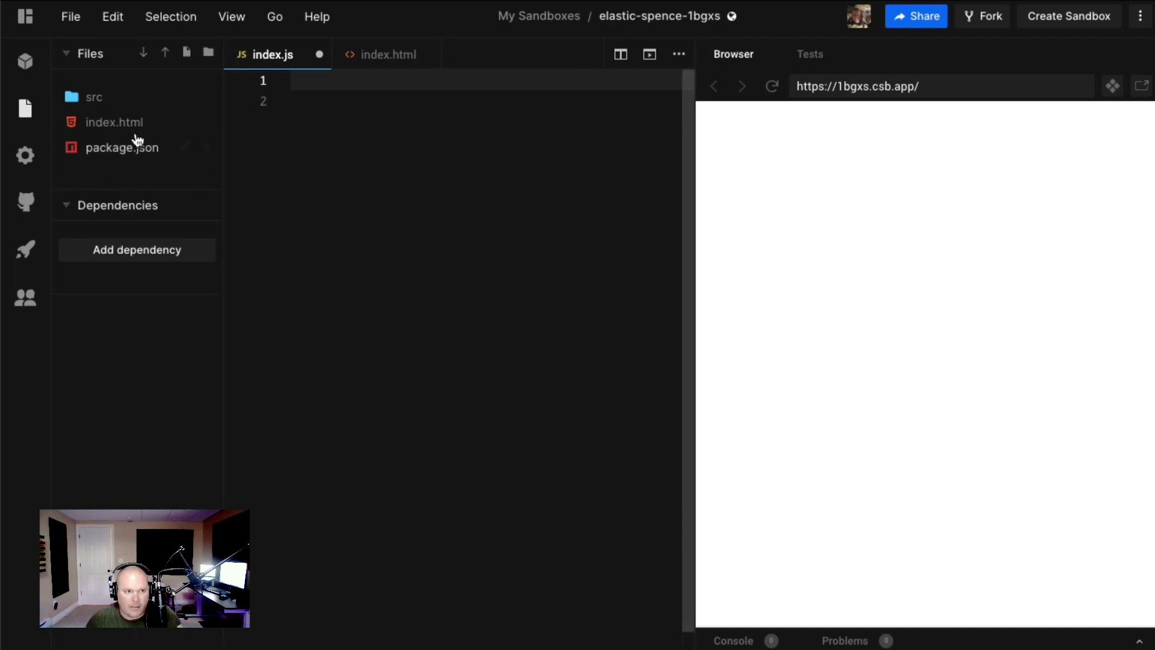
pyautogui.click(90, 53)
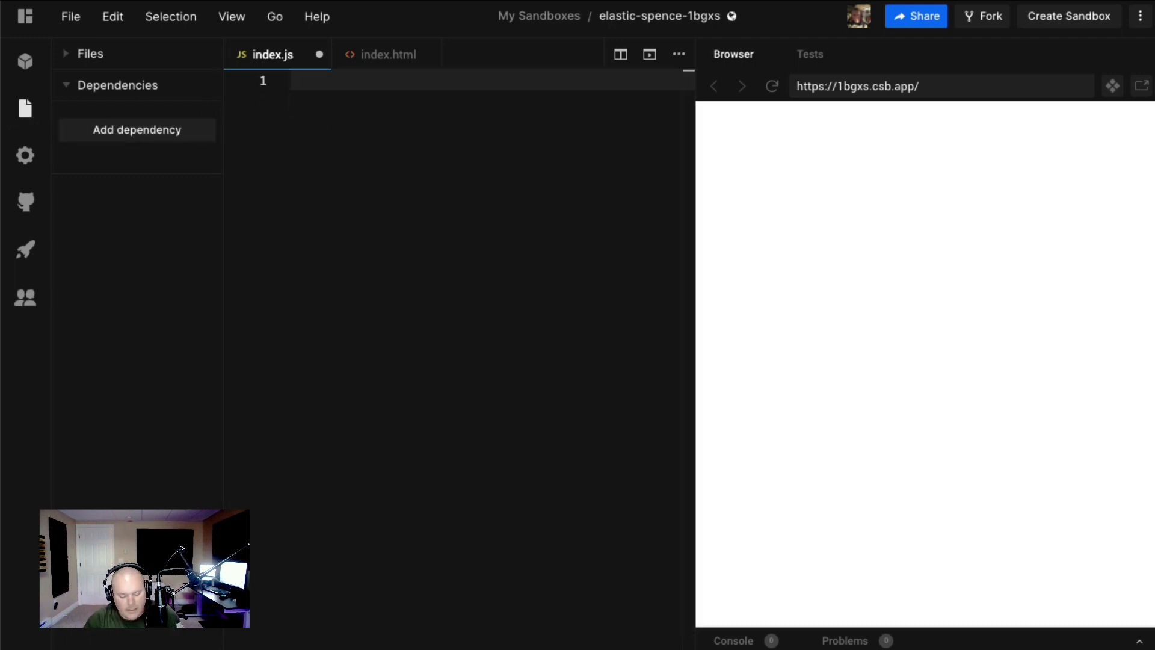
# - Write const myCanvas = document.getElementById('myCanvas'); as the first line of index.js
pyautogui.write('const myCanvas = document.getElement')
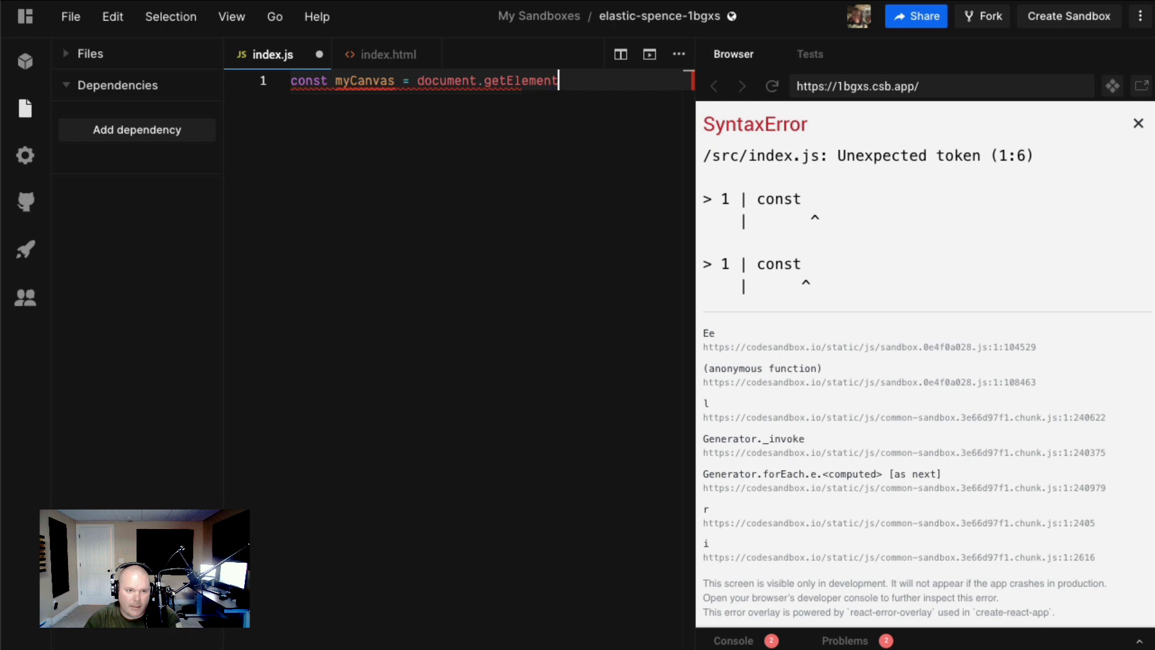
pyautogui.write("ById('')")
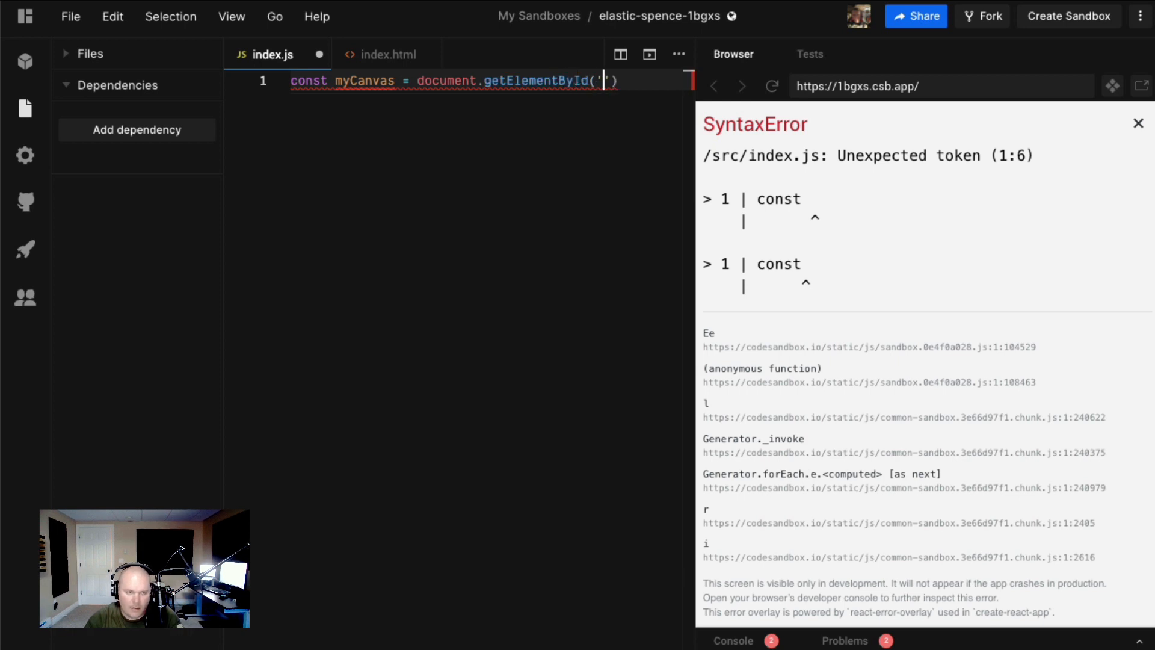
pyautogui.write("myCanvas');")
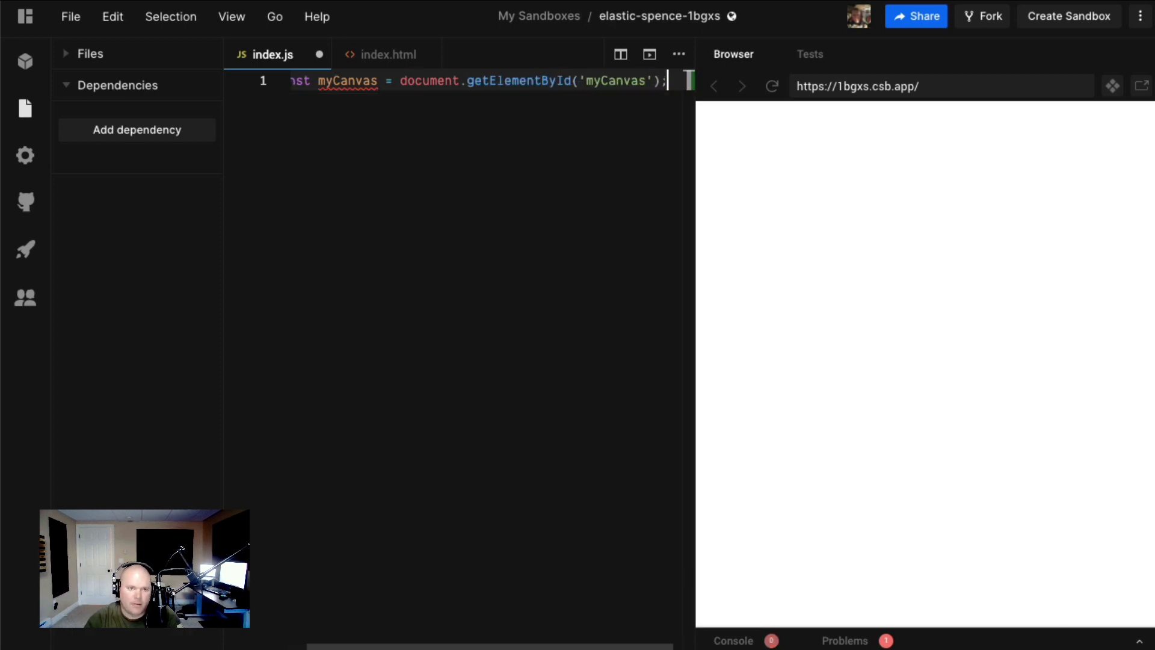
pyautogui.press('Enter')
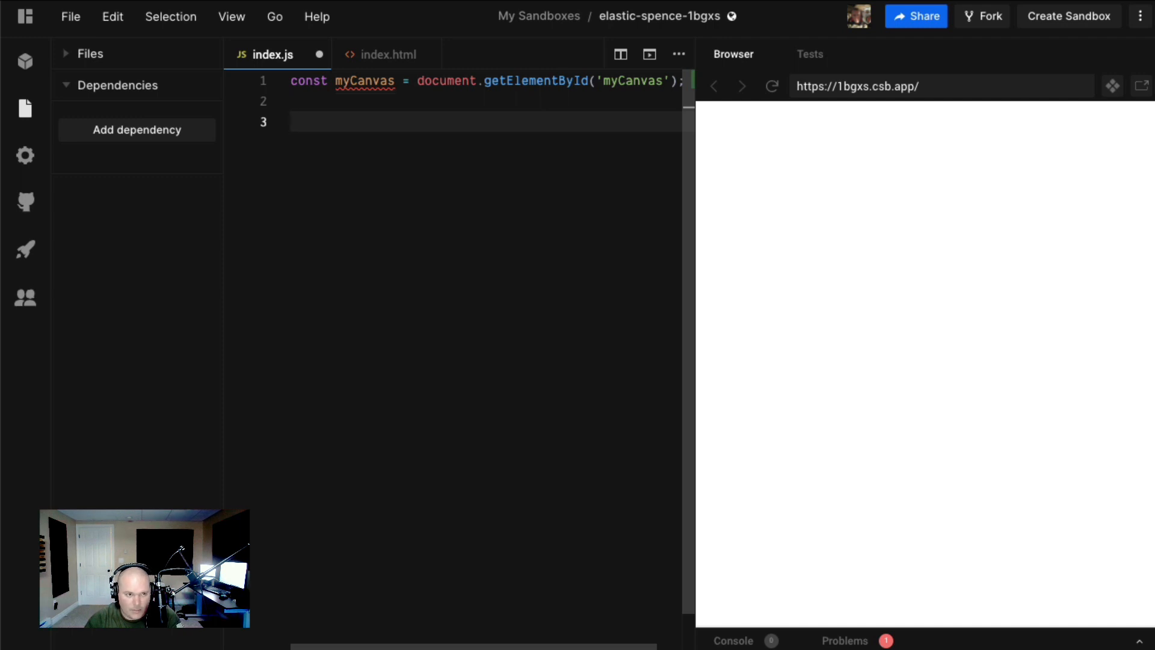
# - Add const ctx = myCanvas.getContext('2d'); as the second line of index.js
pyautogui.write('const ctx -')
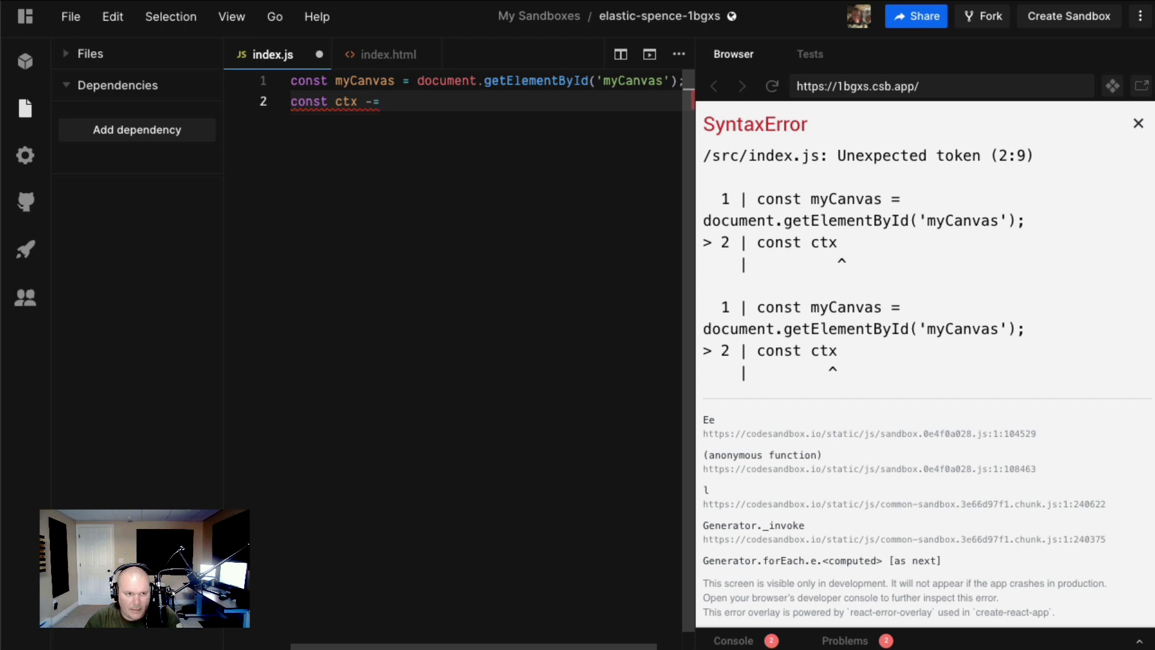
pyautogui.write('= myCanvas.getContext(')
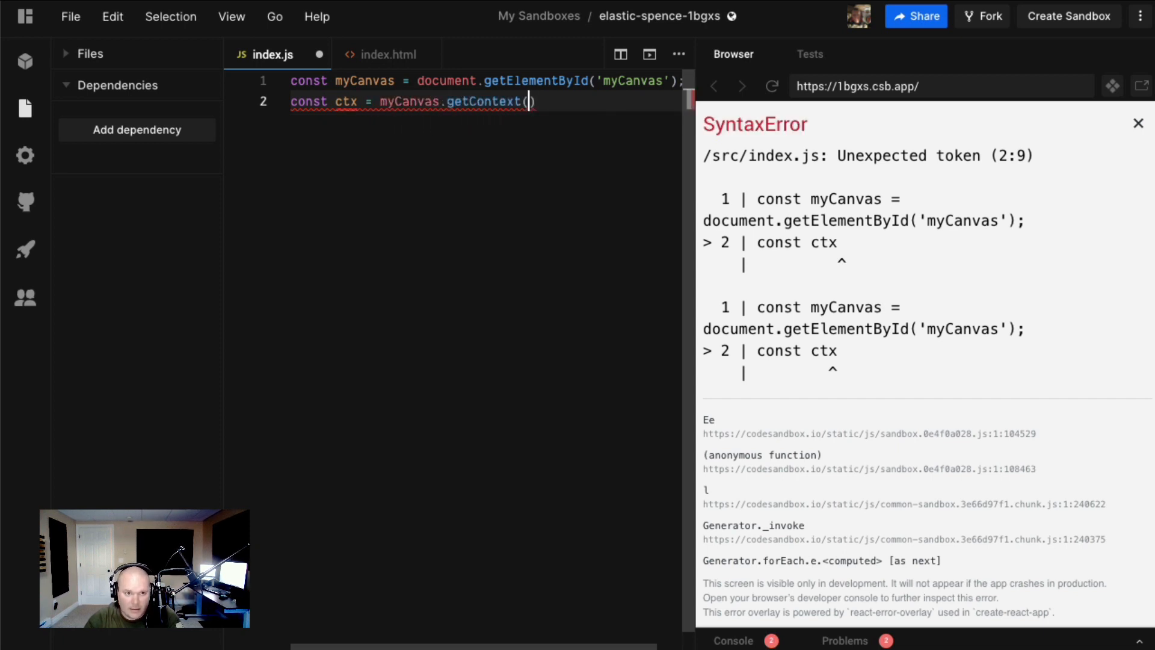
pyautogui.write("'2d')")
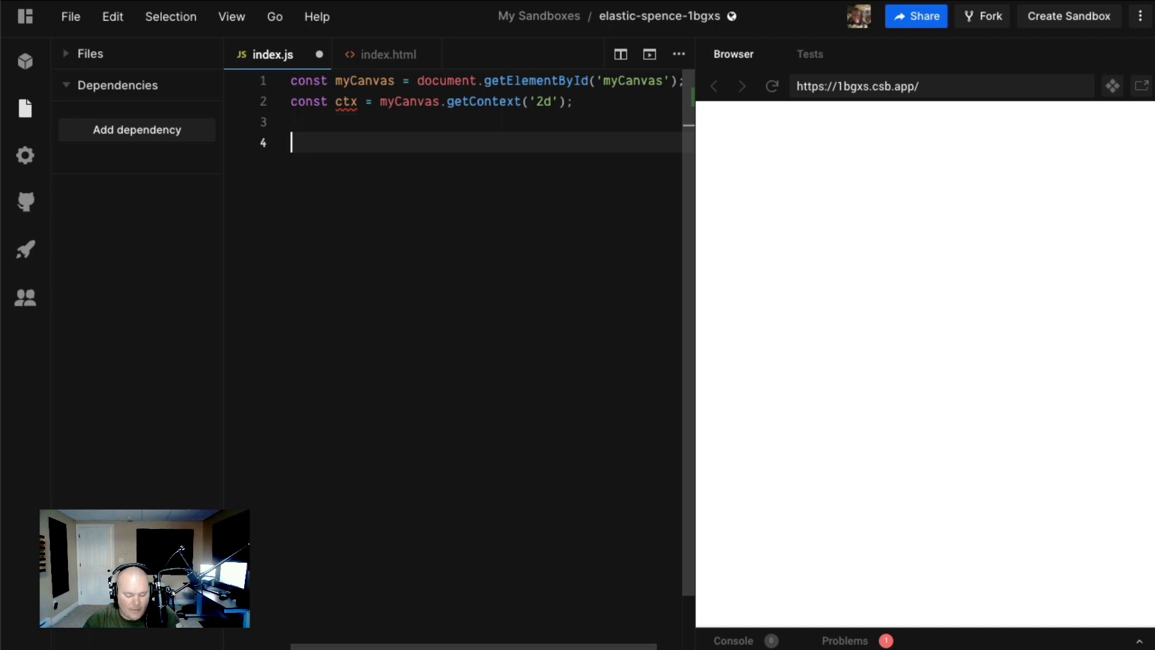
# - Set ctx.fillStyle to 'red' and call ctx.fillRect(0,0,200,200) to draw a red square
pyautogui.write('c')
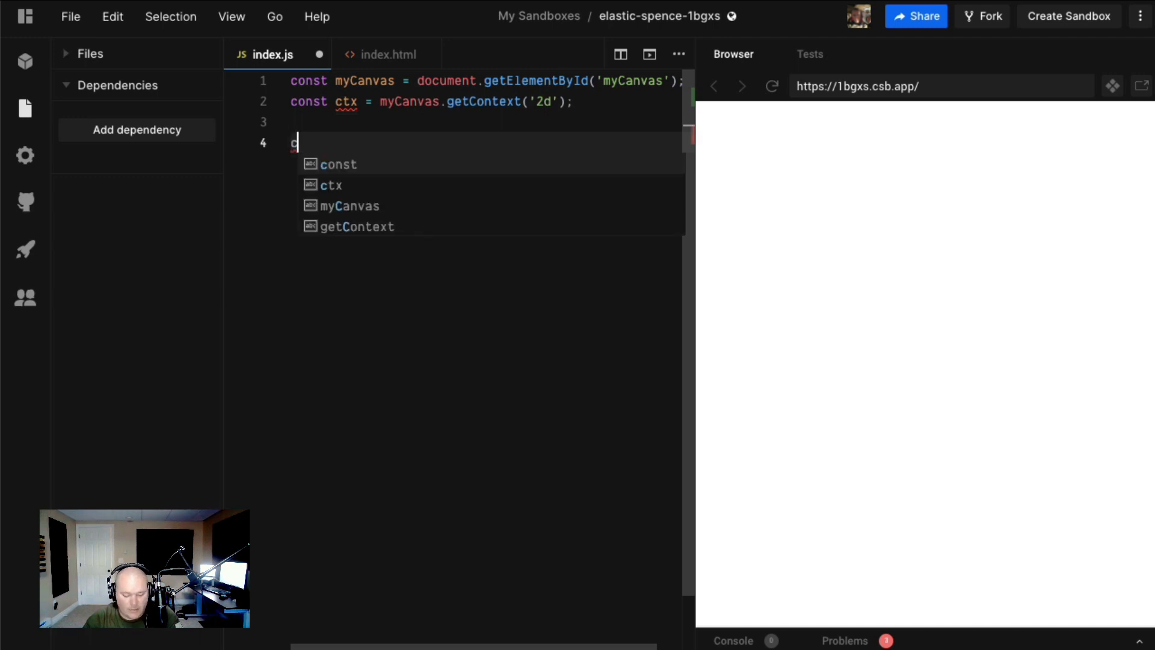
pyautogui.write("tx.fillStyle = 'red';")
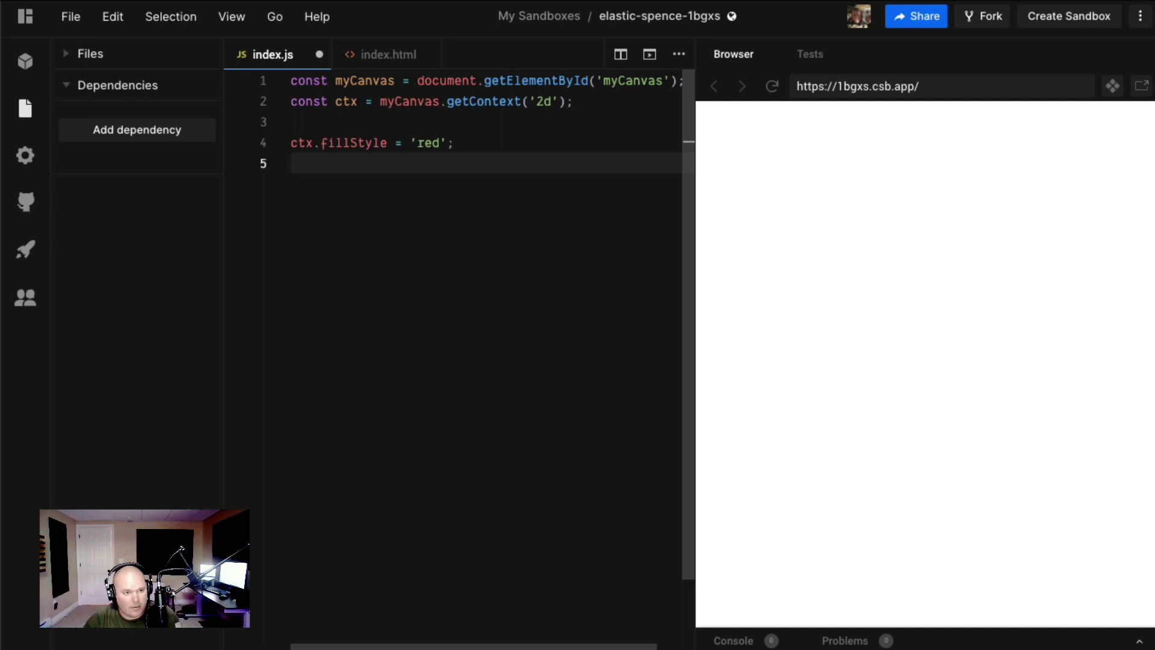
pyautogui.write('ct')
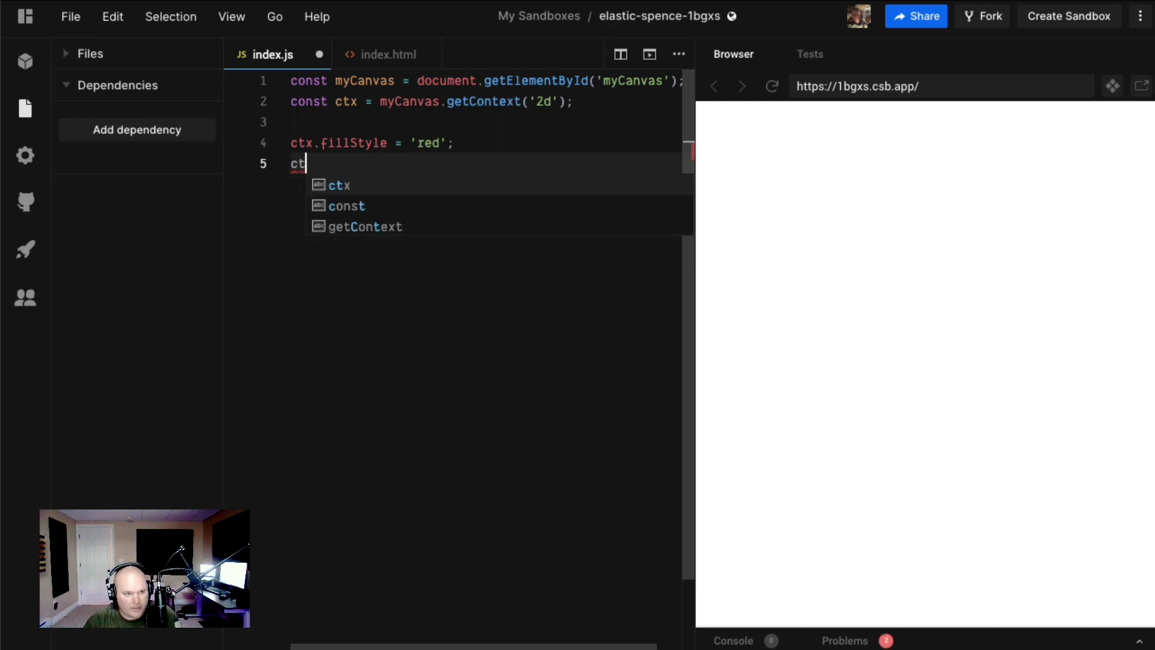
pyautogui.write('x.fill')
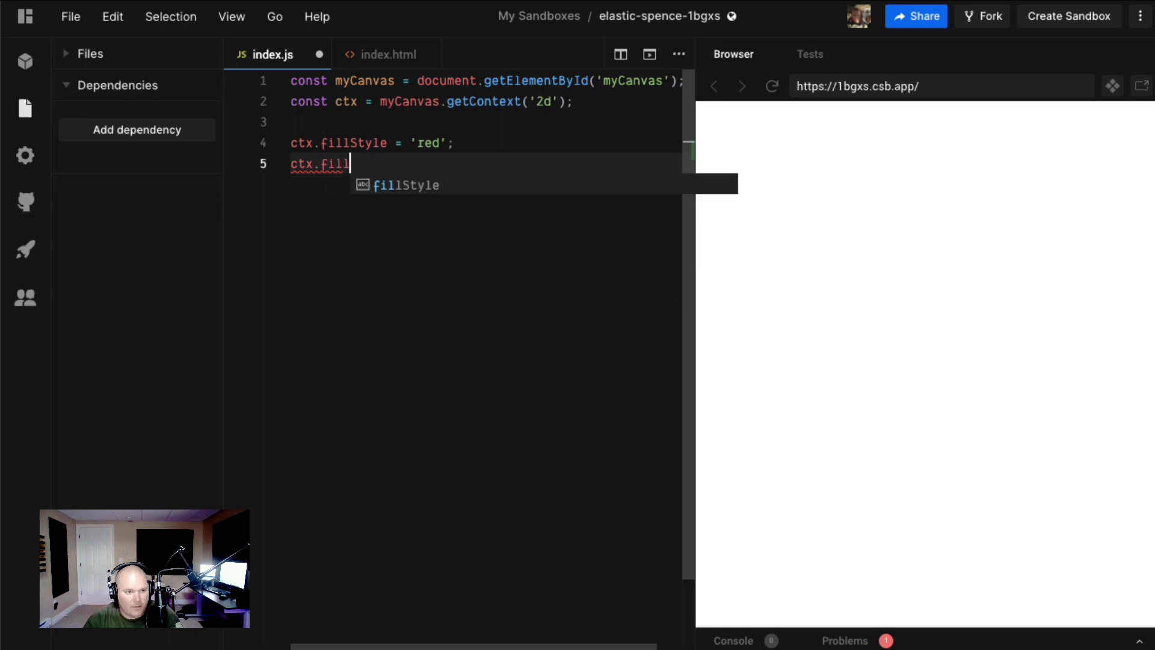
pyautogui.write('Rect()')
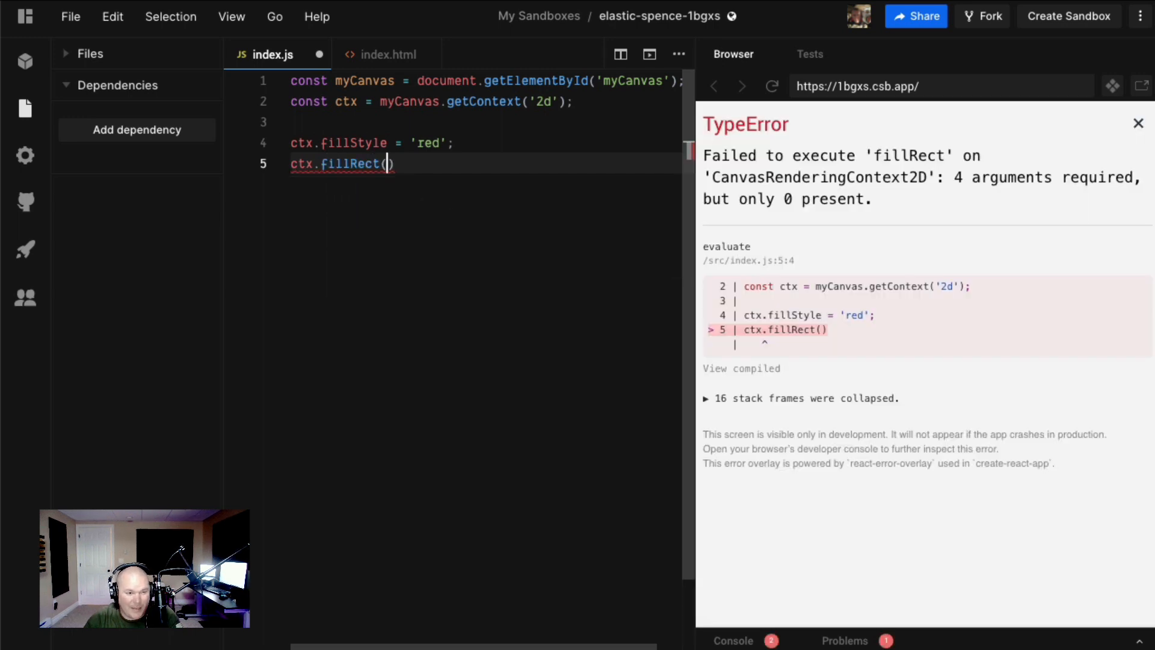
pyautogui.write('0,0,200,200')
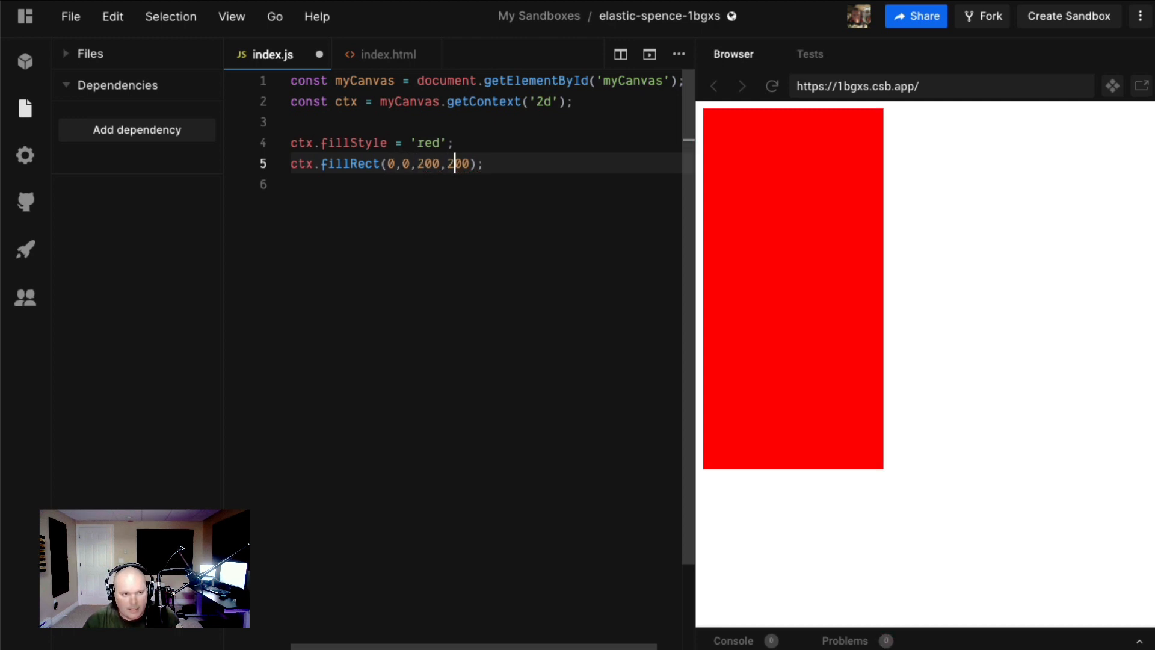
# - Change the fillRect origin to 50,50 and start a new blank line below it
pyautogui.write('k')
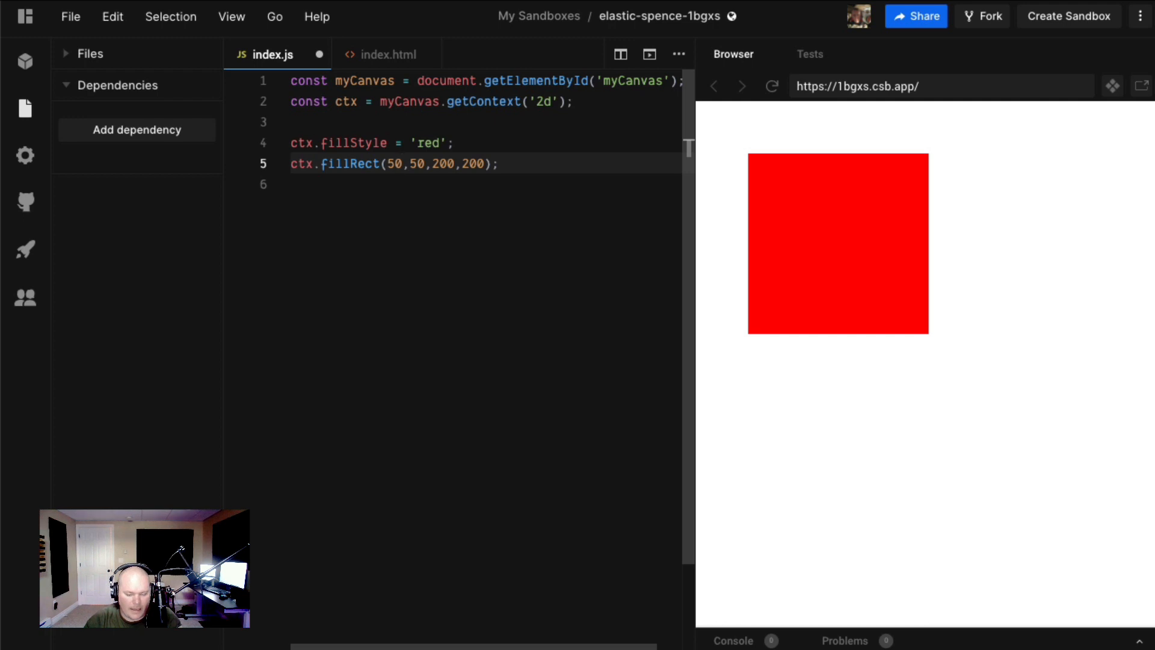
pyautogui.click(462, 164)
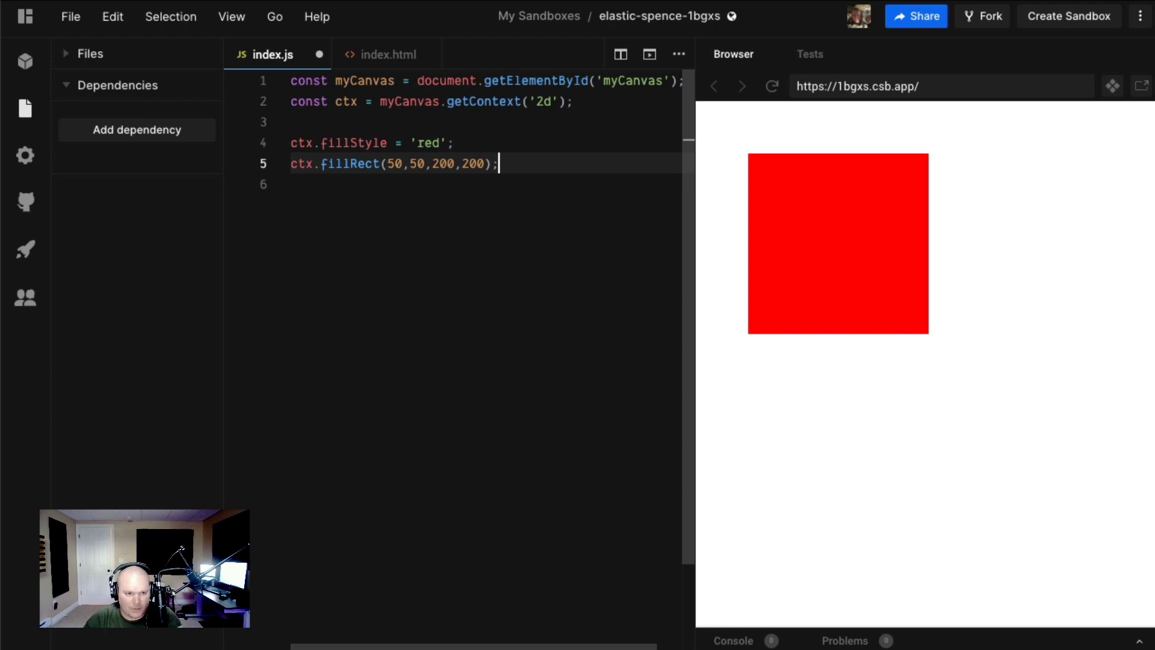
pyautogui.press('enter')
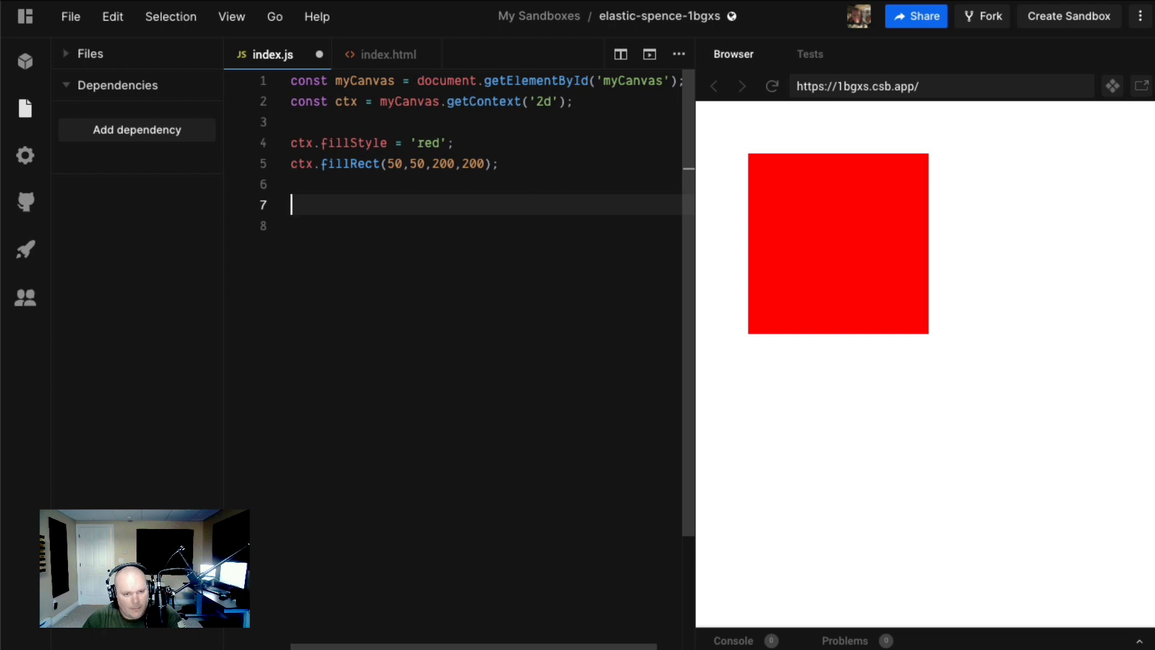
# - Add ctx.font = '24px Tahoma'; to set the text font
pyautogui.write('ctx.')
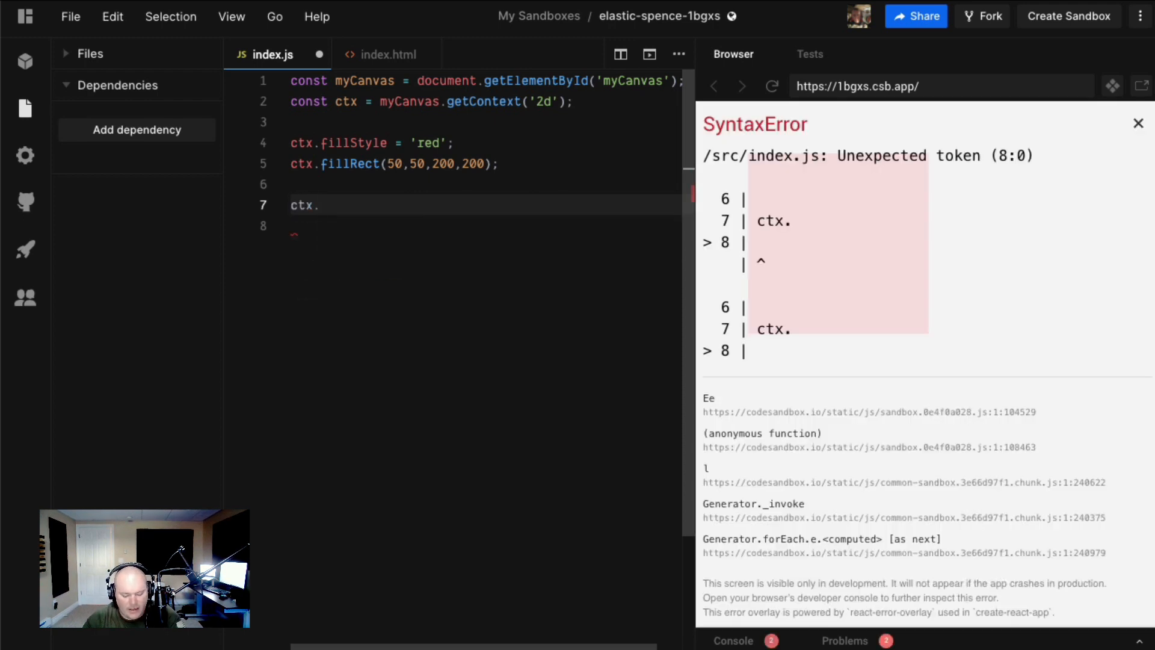
pyautogui.write("font = ''")
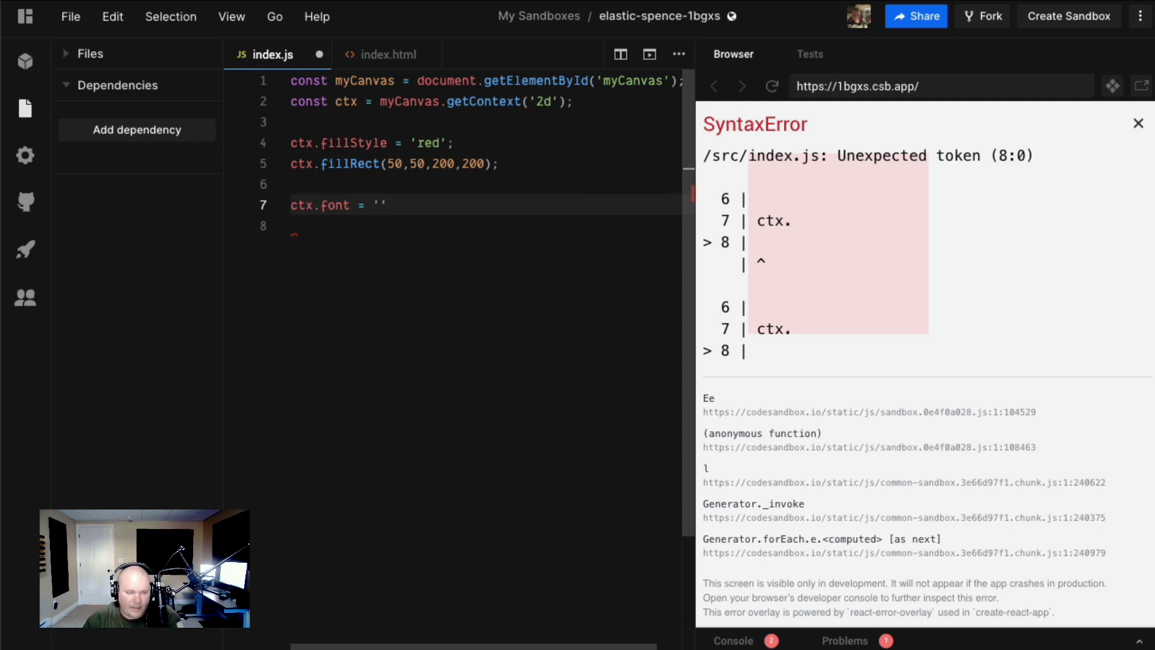
pyautogui.click(1137, 123)
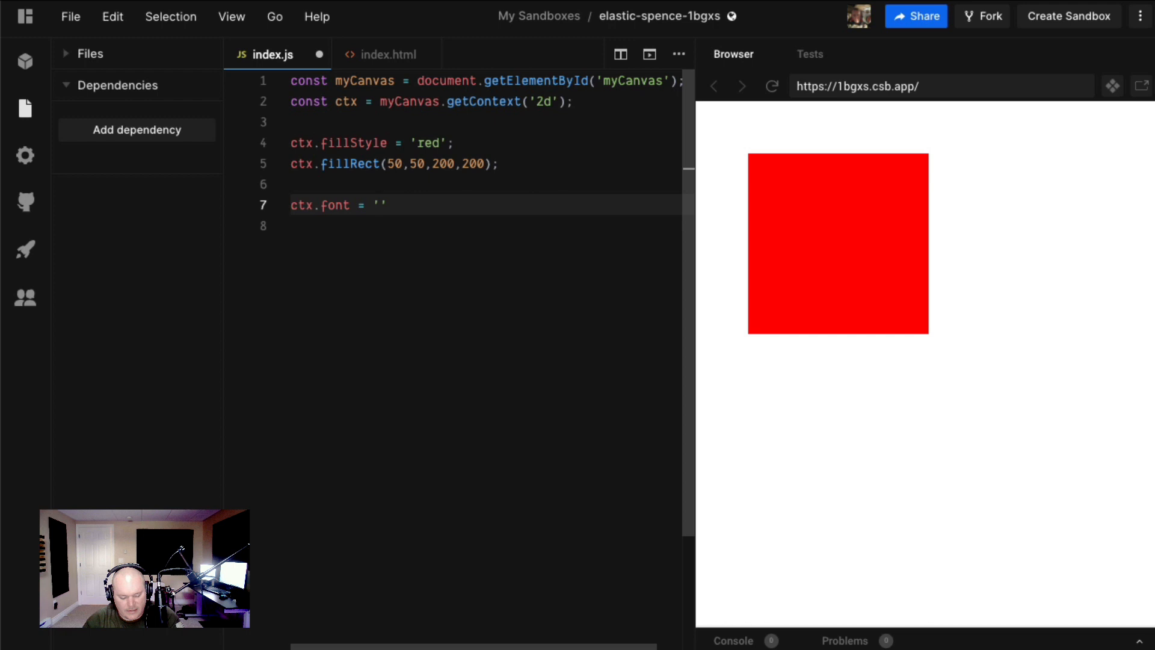
pyautogui.write('24px')
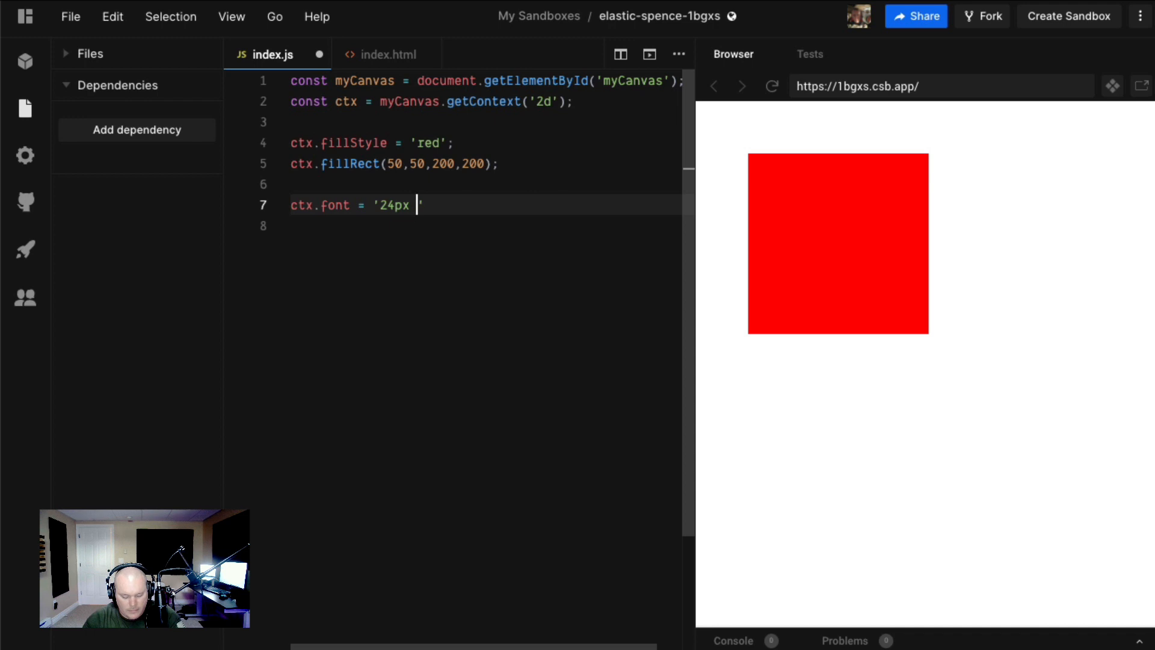
pyautogui.write("Tahoma'")
pyautogui.click(482, 225)
pyautogui.write('ctx.')
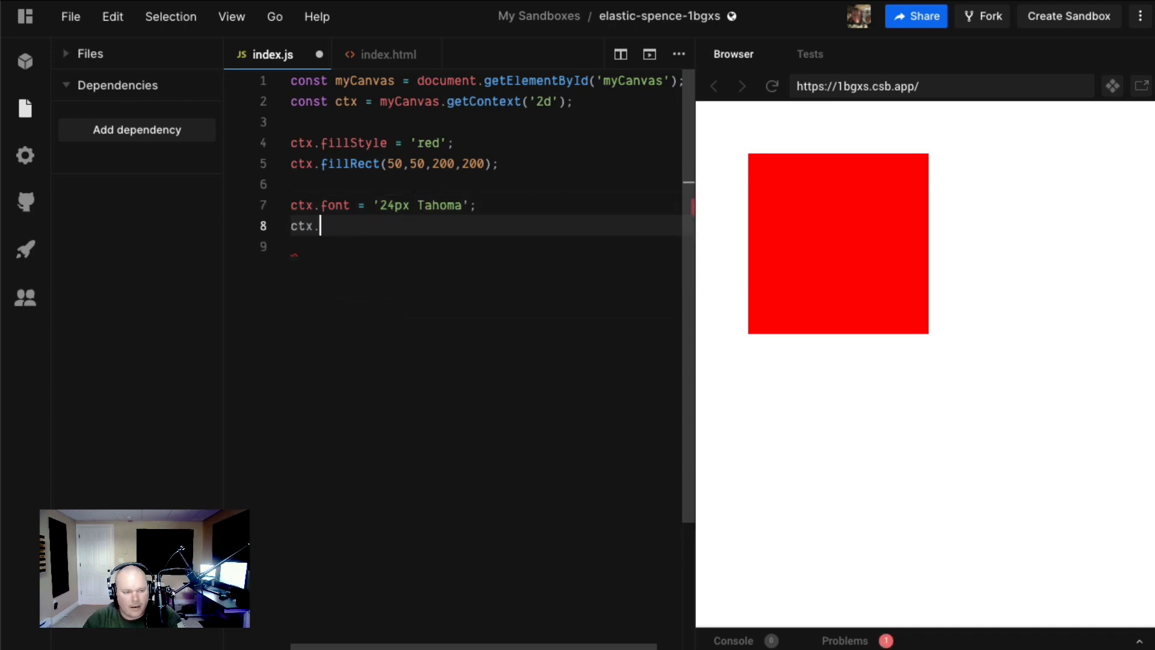
# - Add ctx.fillText(50,50, 'MY TEXT'); to draw the words MY TEXT
pyautogui.write('fillText()')
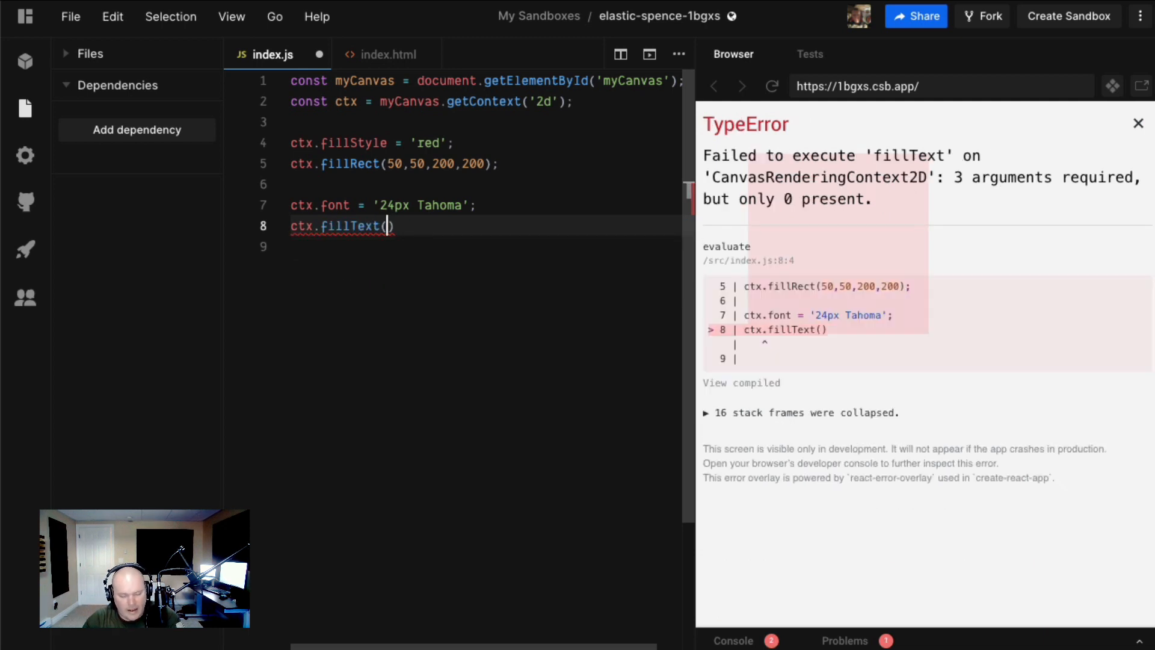
pyautogui.write("50,50, ''")
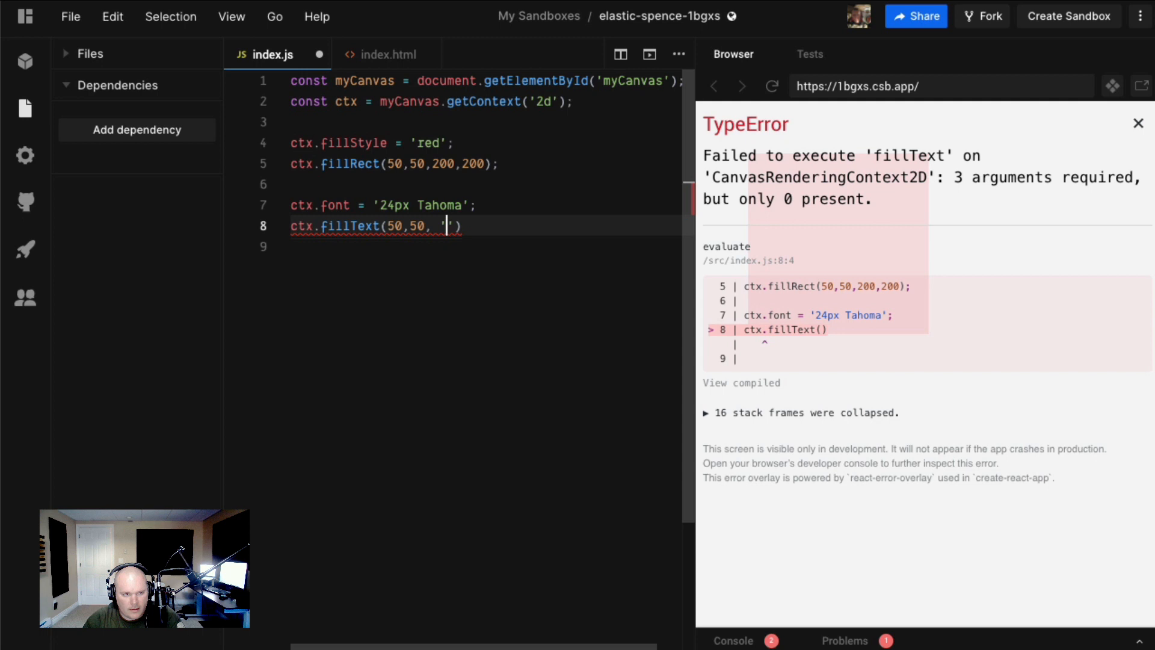
pyautogui.click(1137, 123)
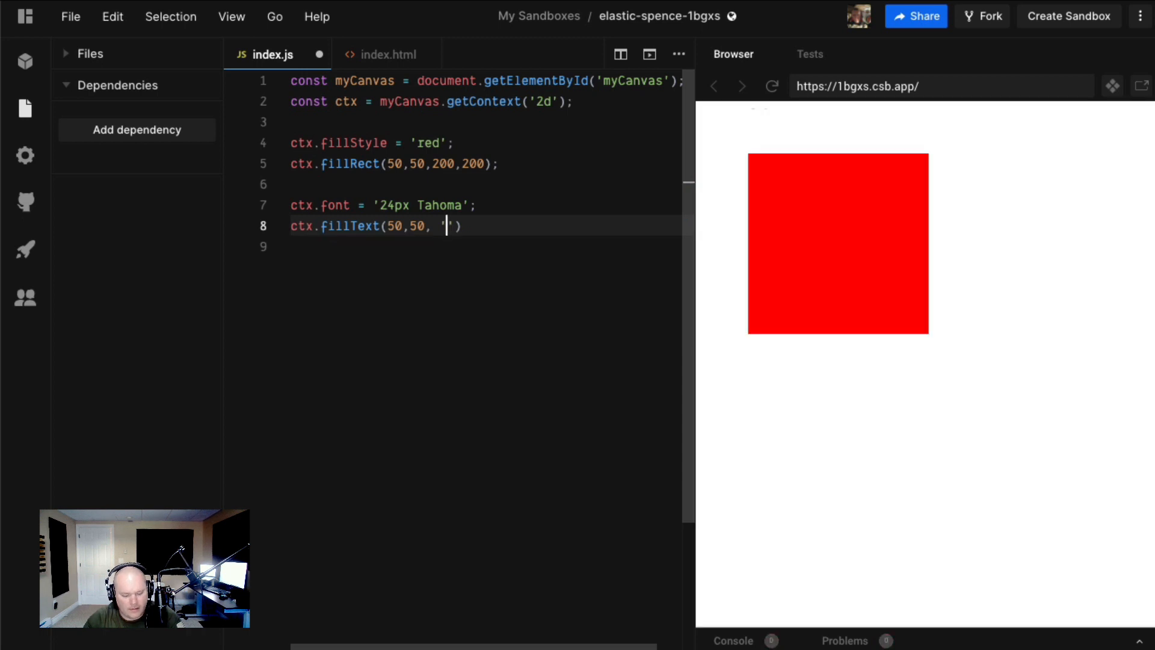
pyautogui.write('MY TEX')
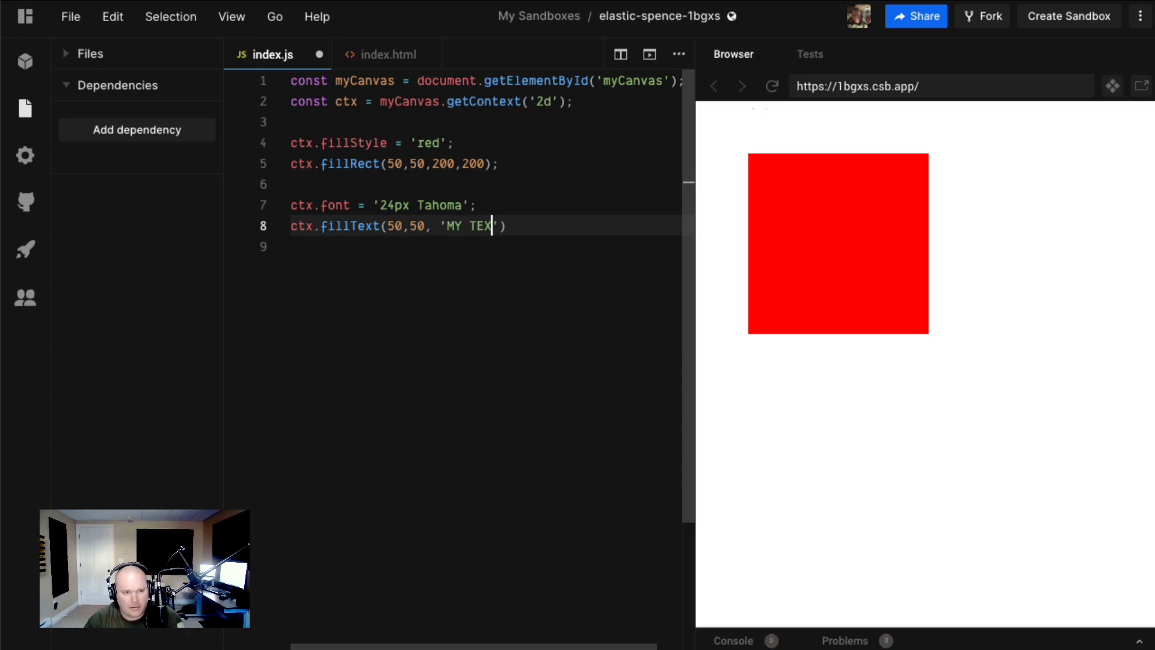
pyautogui.write("T';")
pyautogui.write('ctx.font')
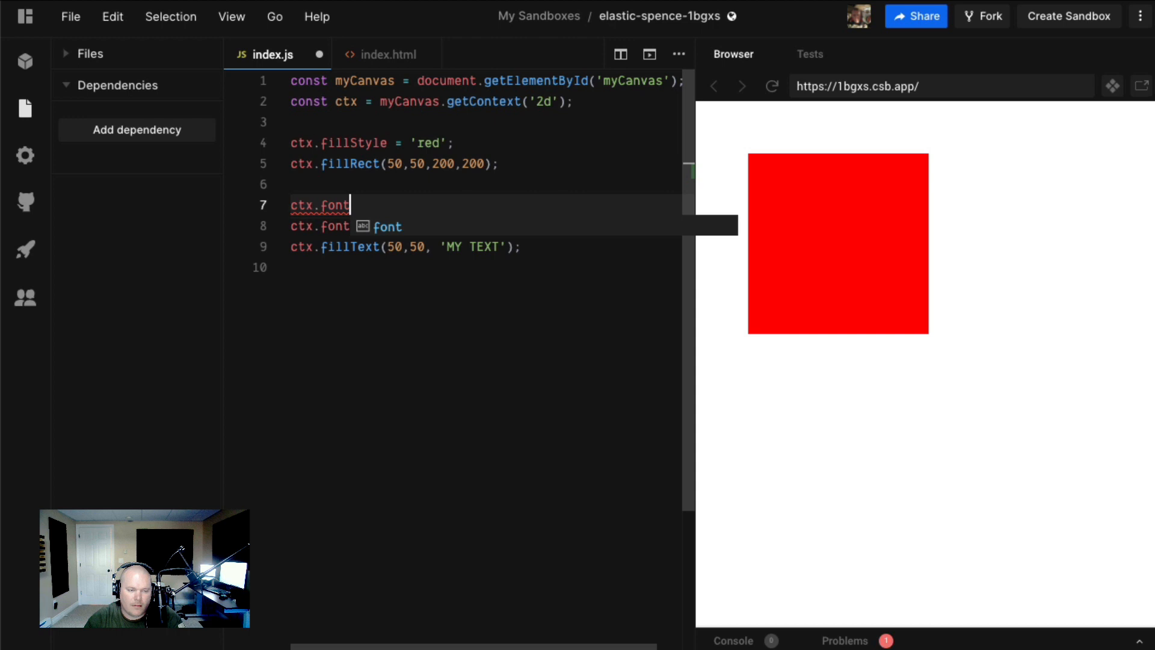
# - Add ctx.fillStyle = 'black'; so the text is drawn in black
pyautogui.write('fillStyle-=')
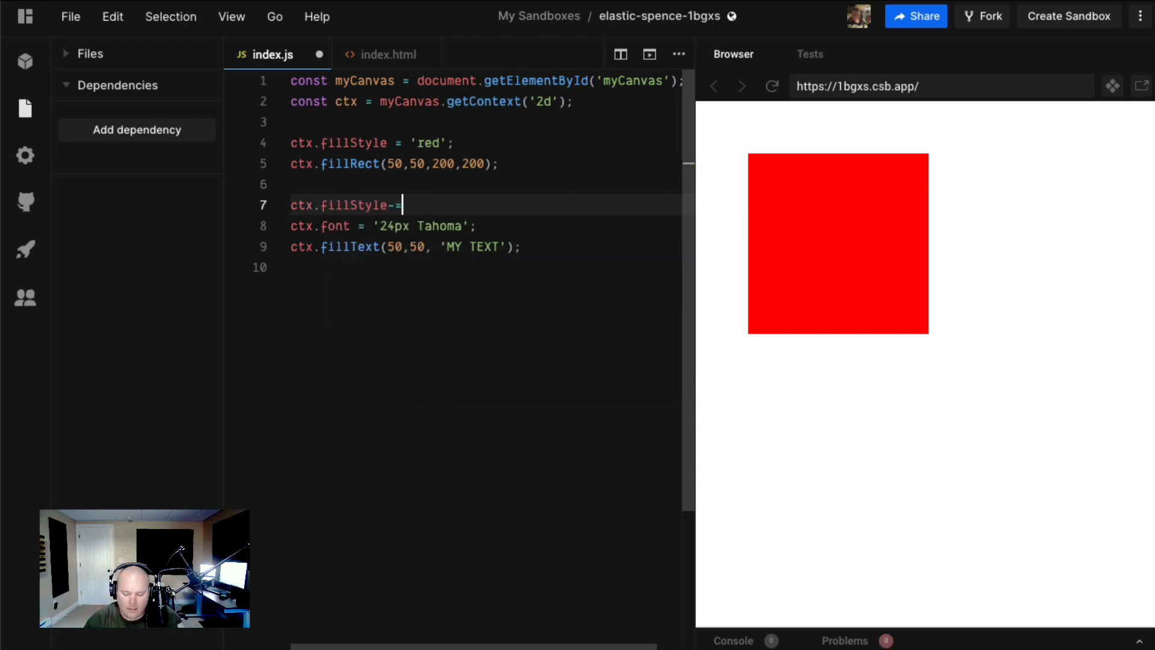
pyautogui.write("''")
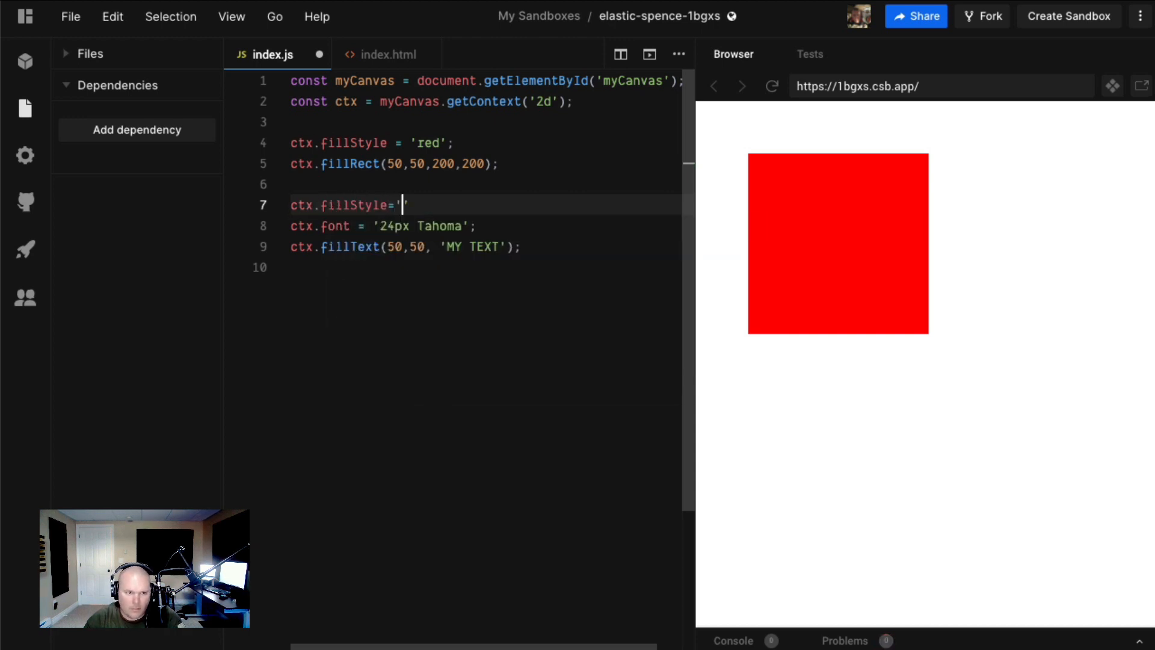
pyautogui.write('black')
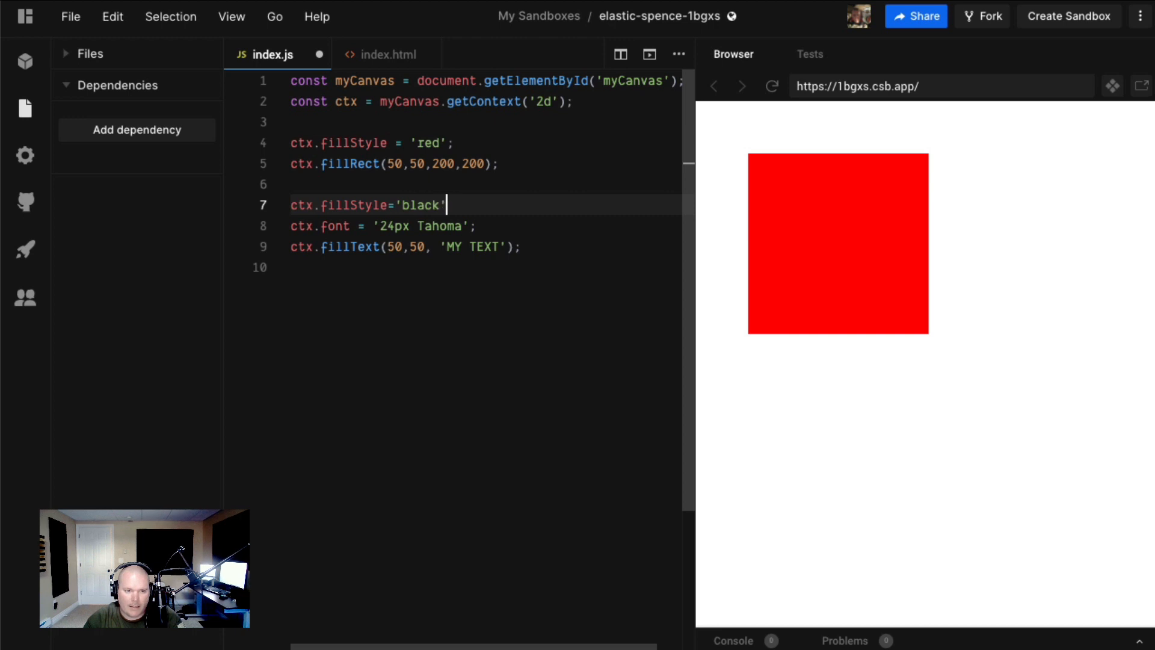
pyautogui.write(';')
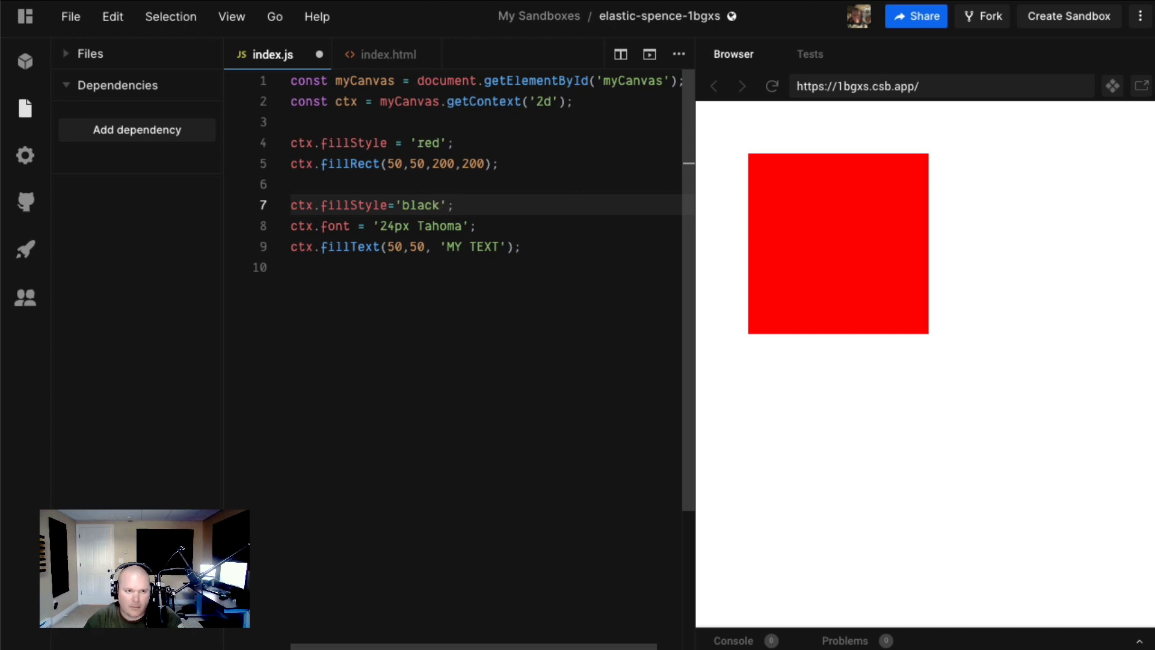
# - Reorder fillText so 'MY TEXT' comes before its 50,50 coordinates
pyautogui.click(445, 247)
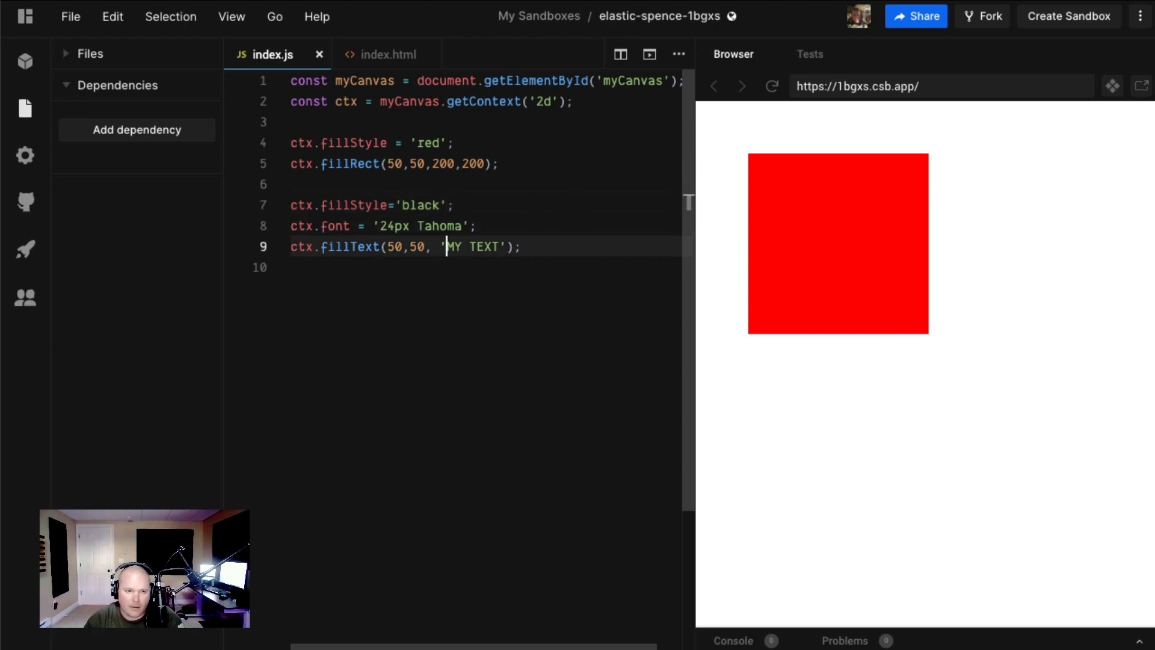
pyautogui.press('Backspace')
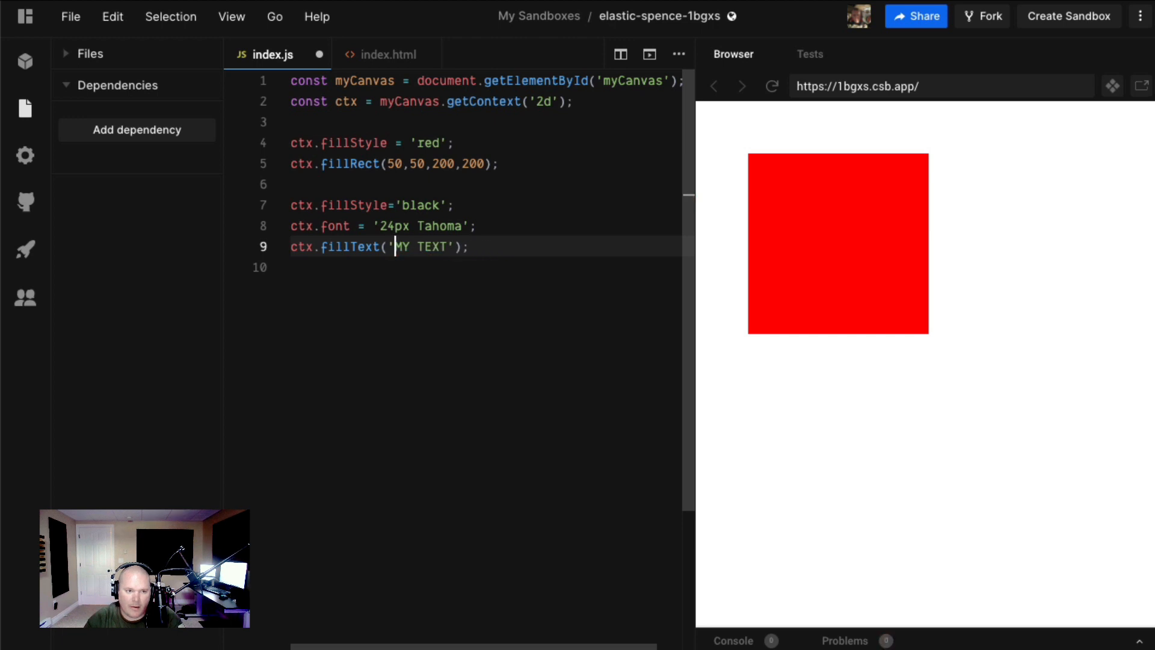
pyautogui.write(', 50,50')
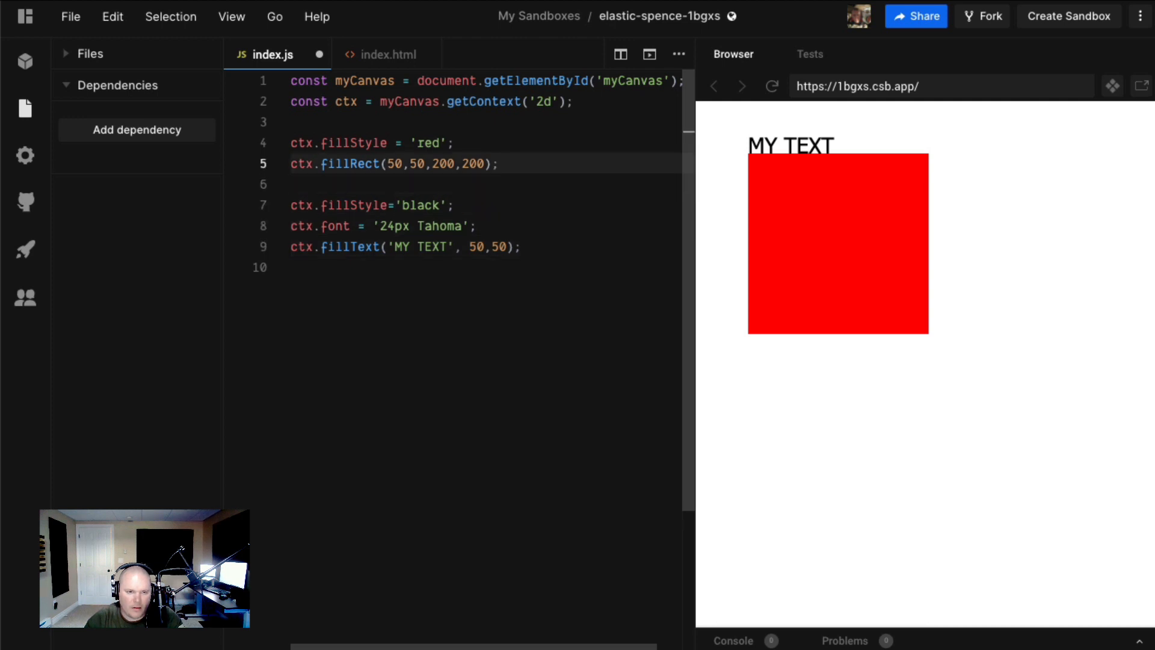
# - Insert ctx.textBaseline = 'top'; and move the text to 60,60 inside the square's top edge
pyautogui.click(455, 204)
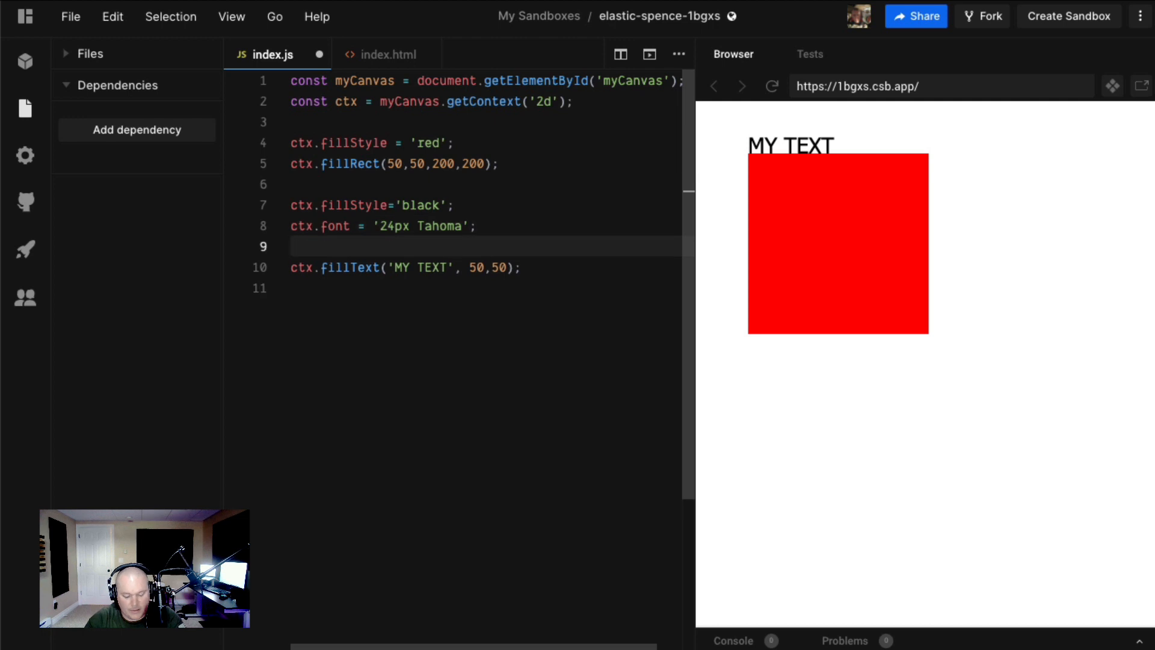
pyautogui.write('ctx.t')
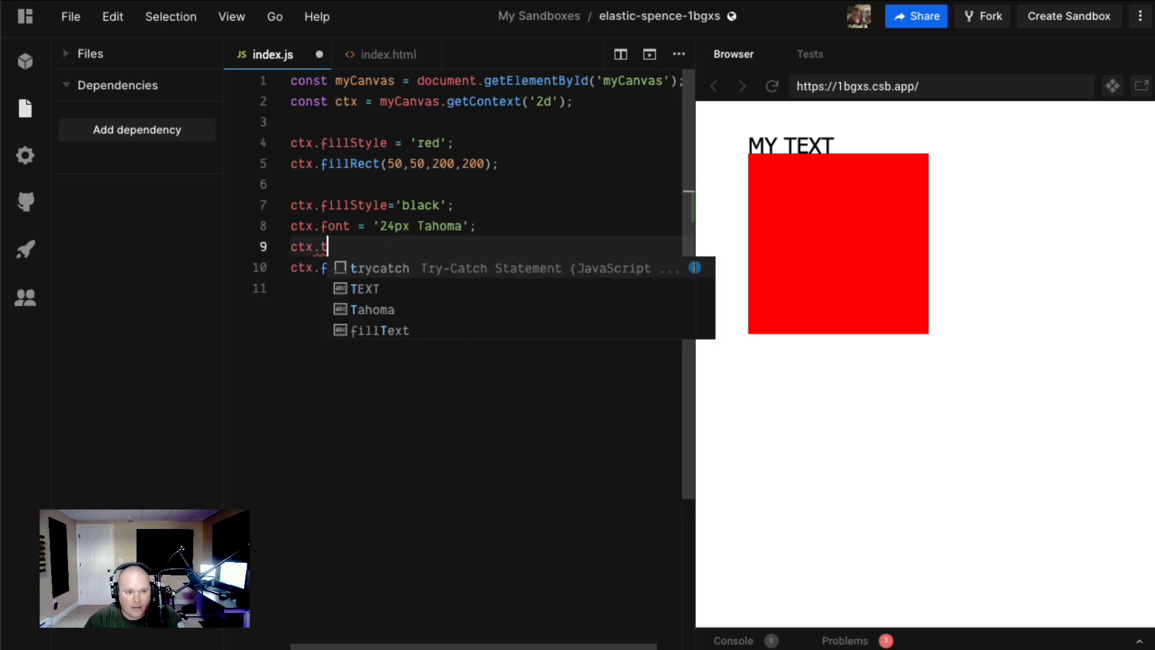
pyautogui.write('extBaseline')
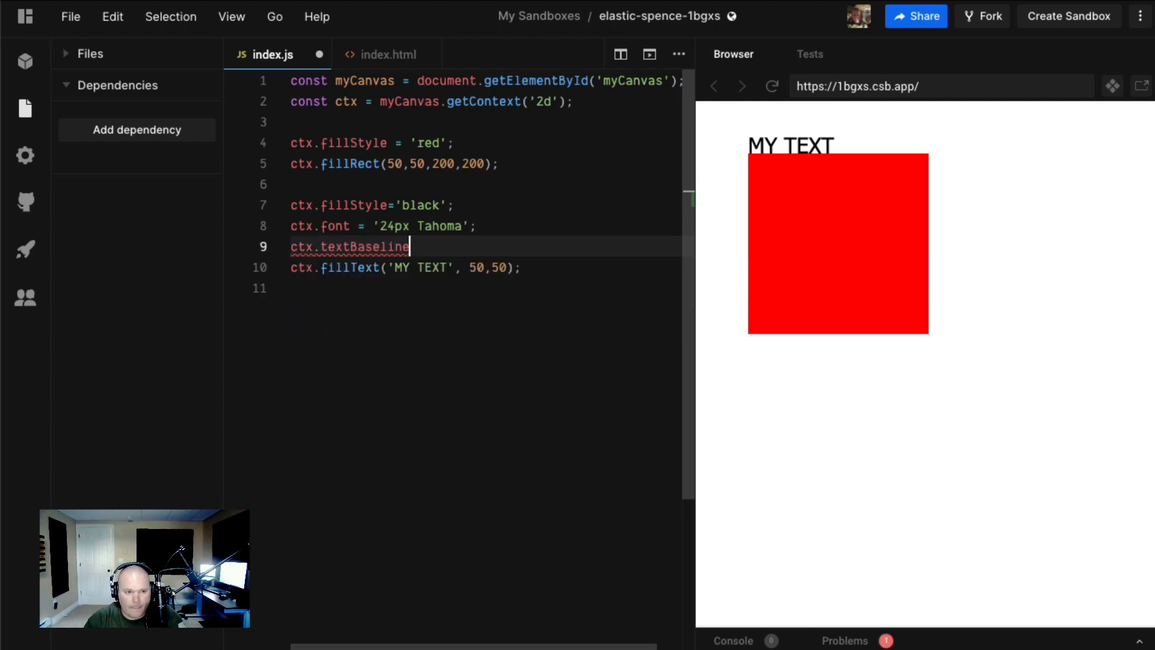
pyautogui.write("= 'top';")
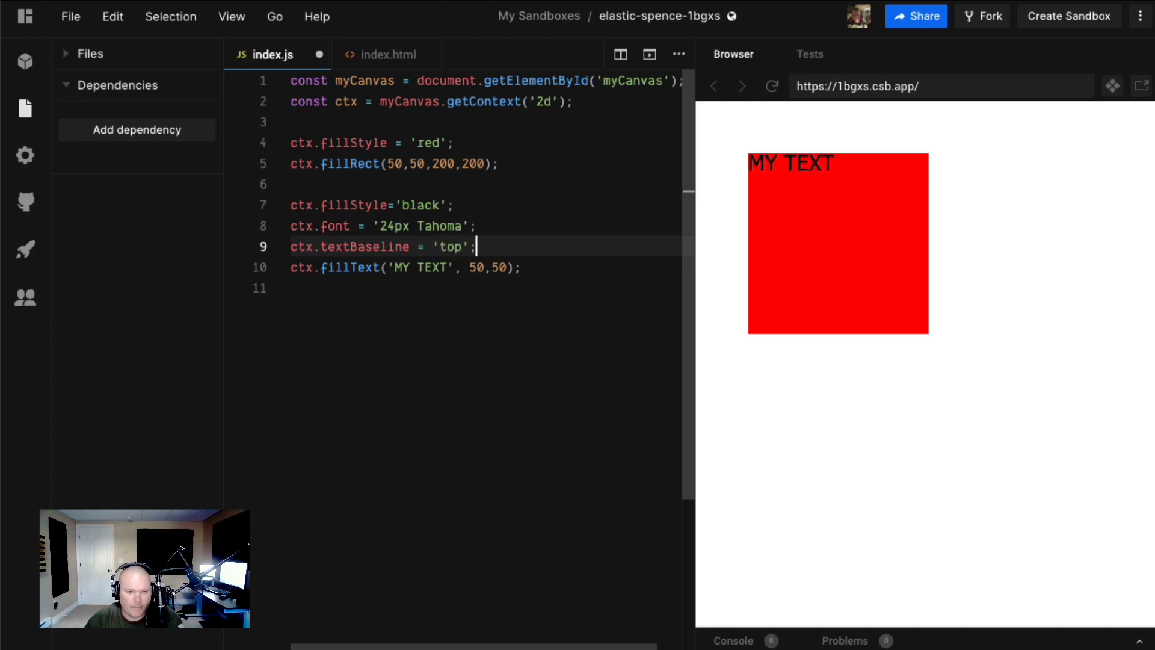
pyautogui.click(474, 267)
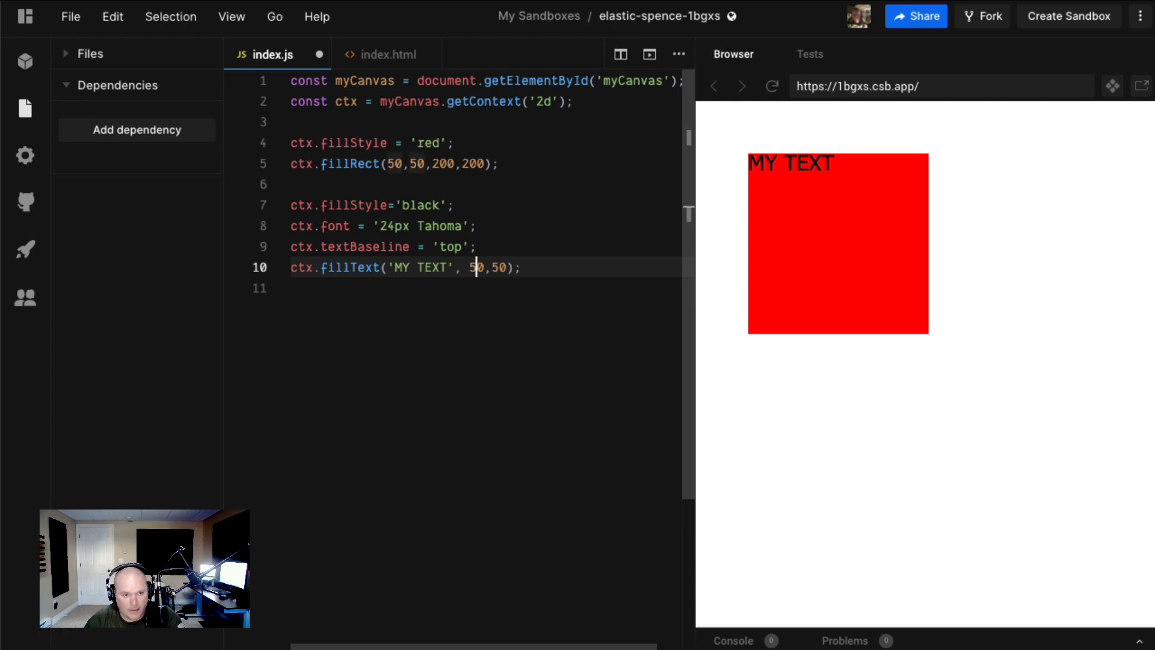
pyautogui.write('60,60')
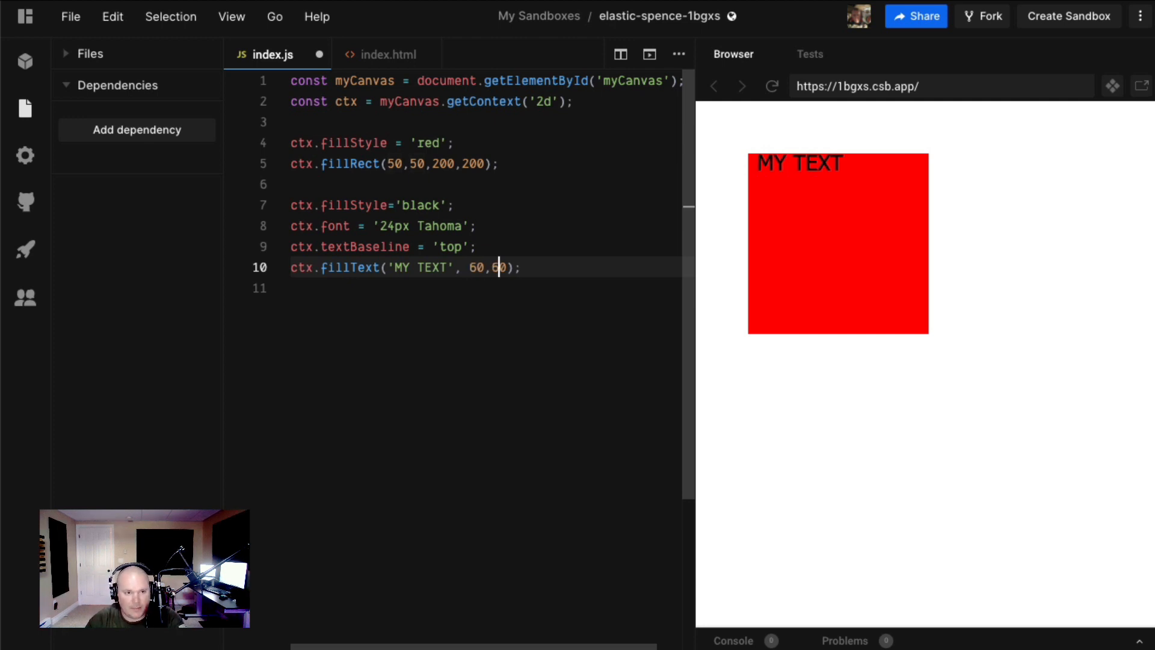